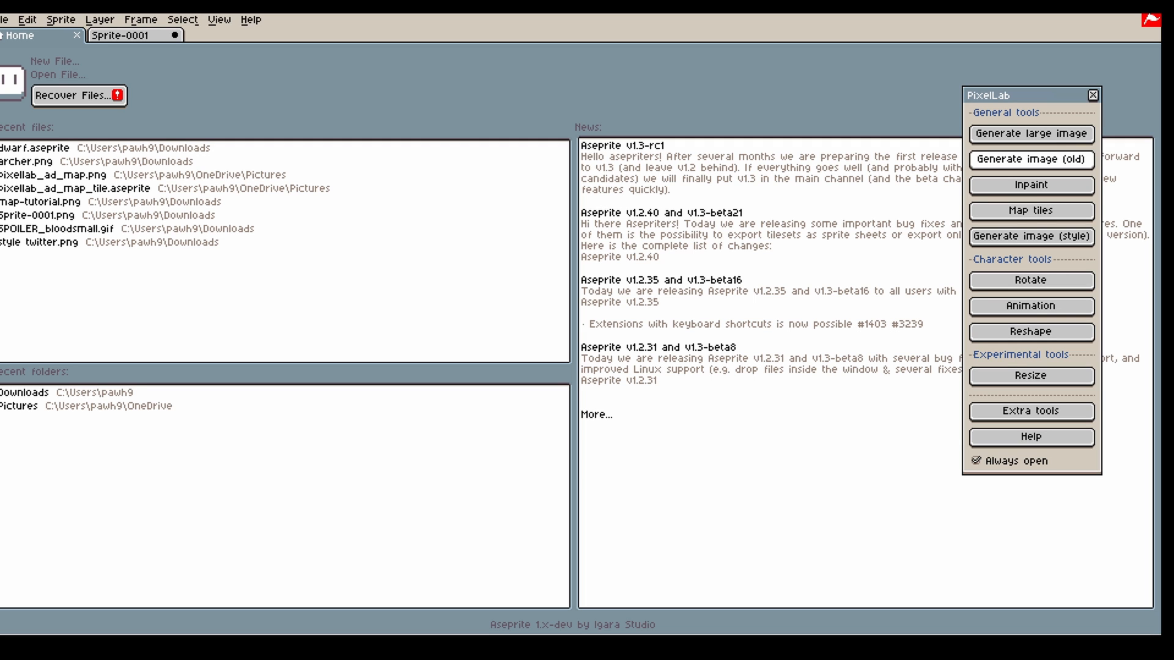
Step: Set the blank sprite's width and height to 128 pixels and apply
left_click(1031, 134)
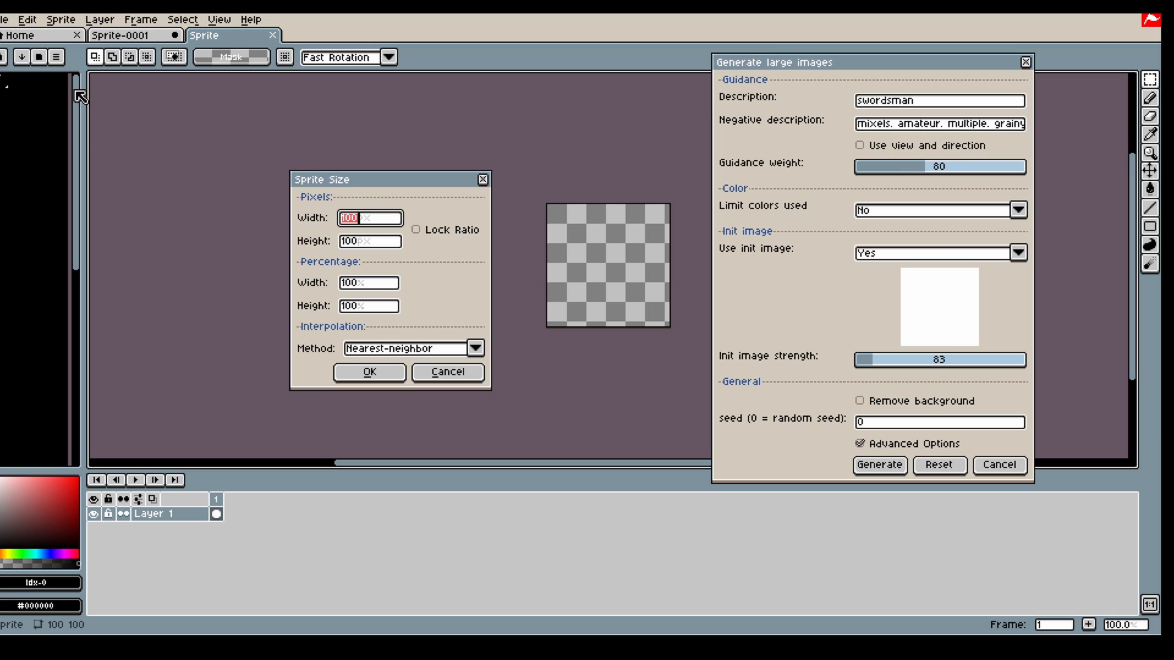
mouse_move(357, 201)
type("200")
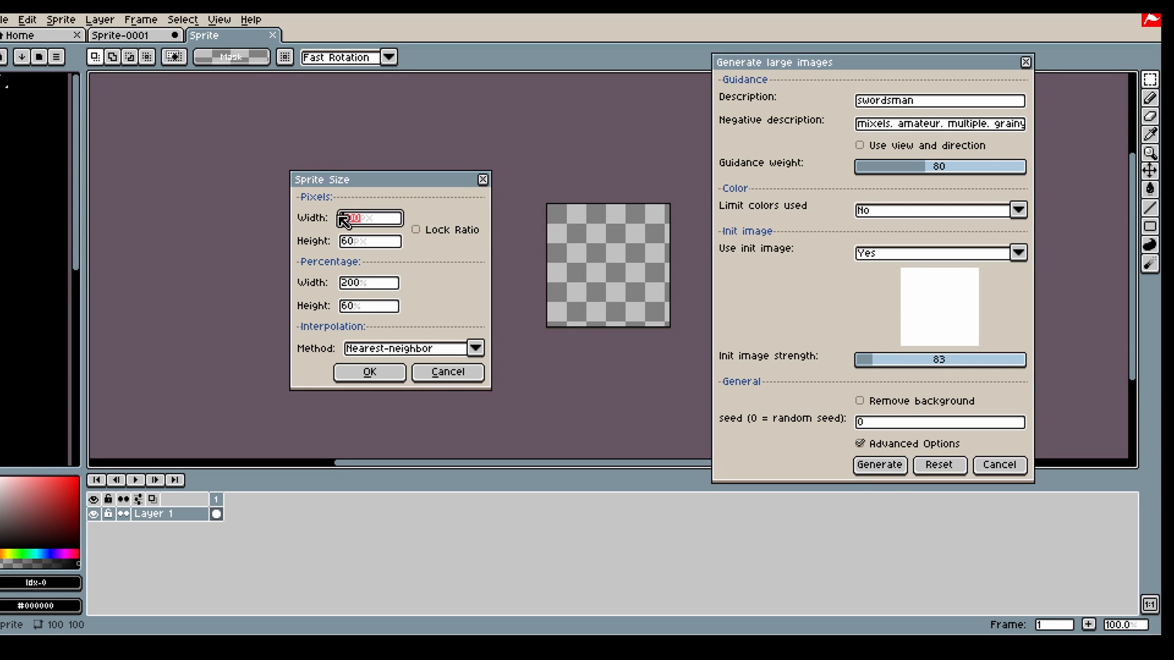
type("128")
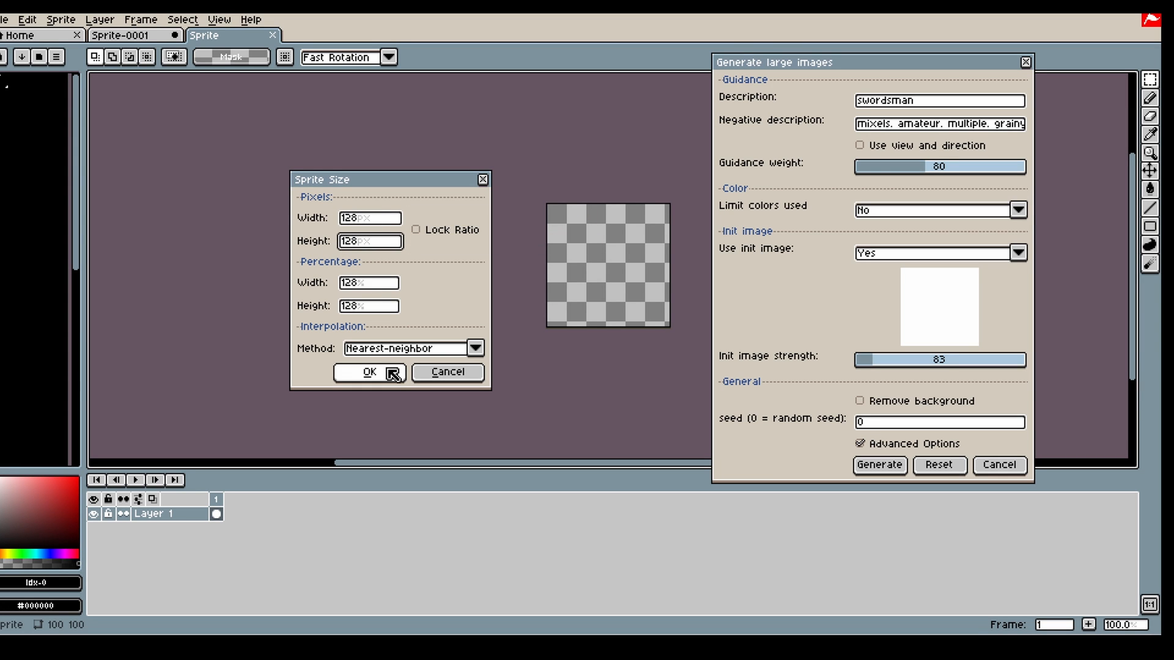
left_click(366, 374)
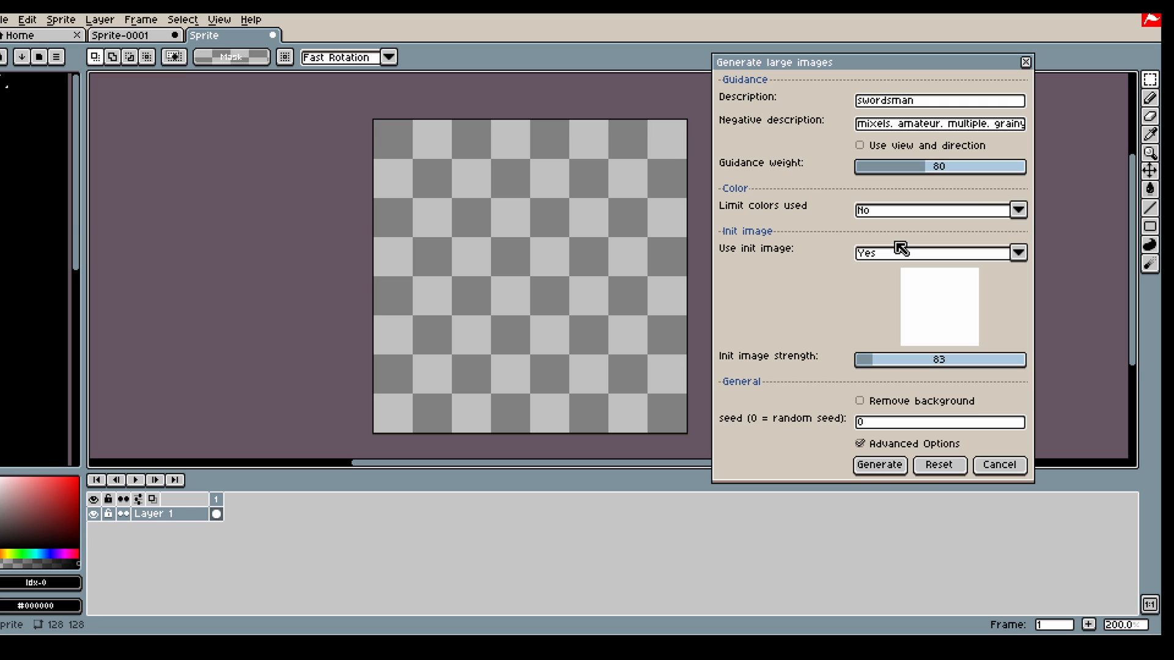
mouse_move(543, 261)
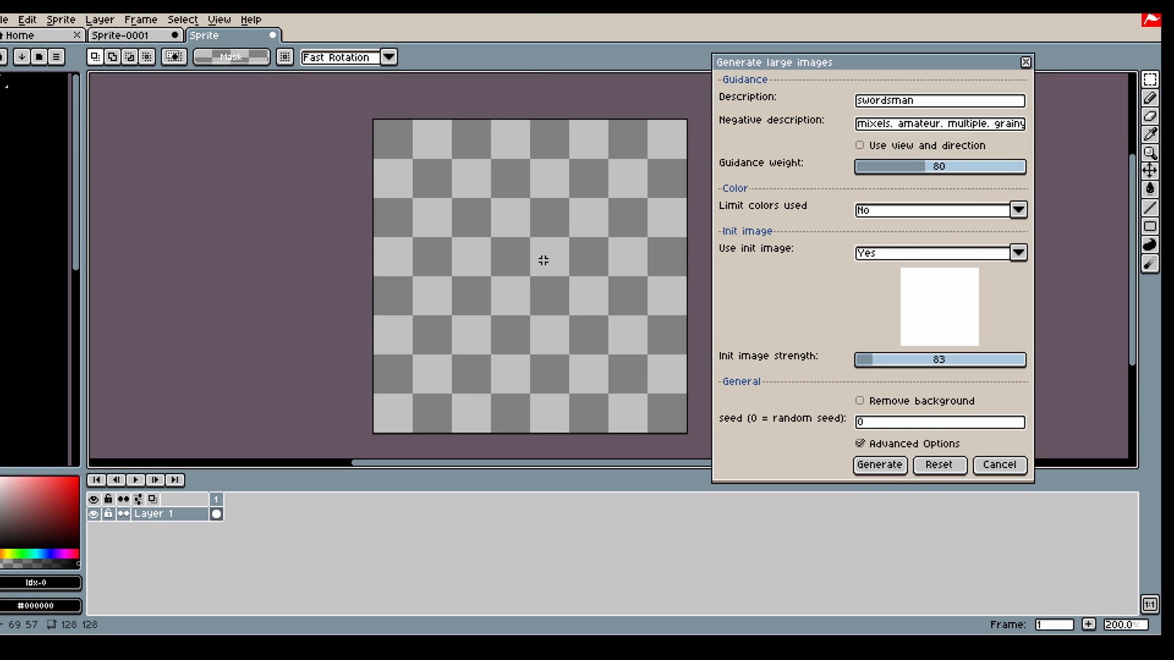
mouse_move(822, 74)
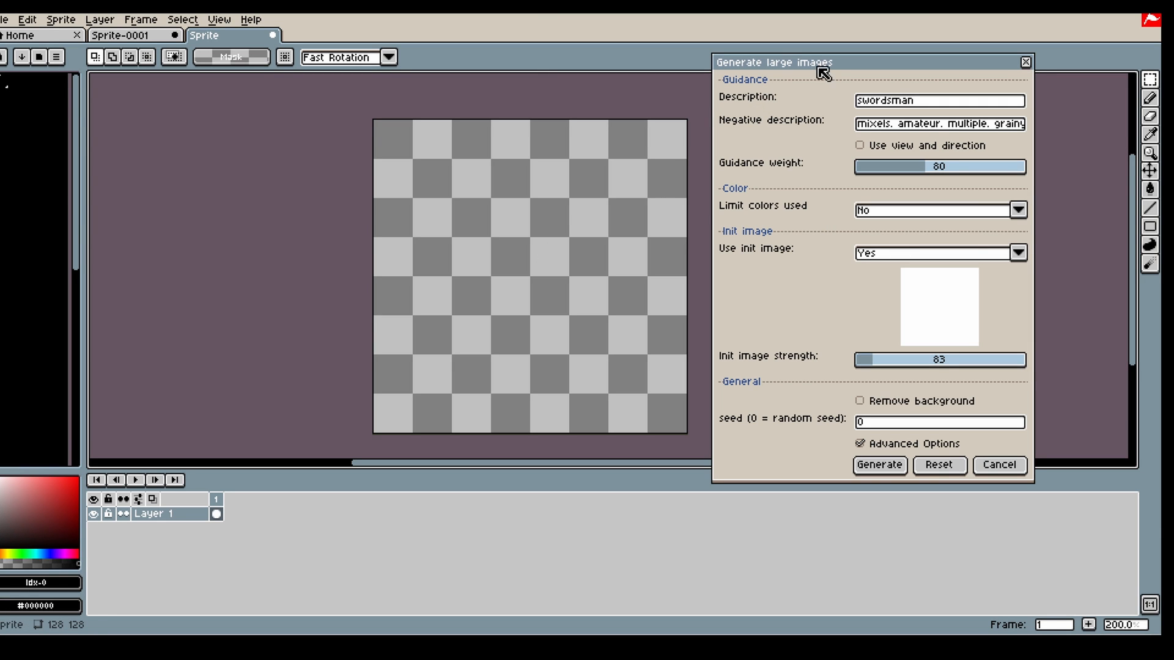
mouse_move(576, 253)
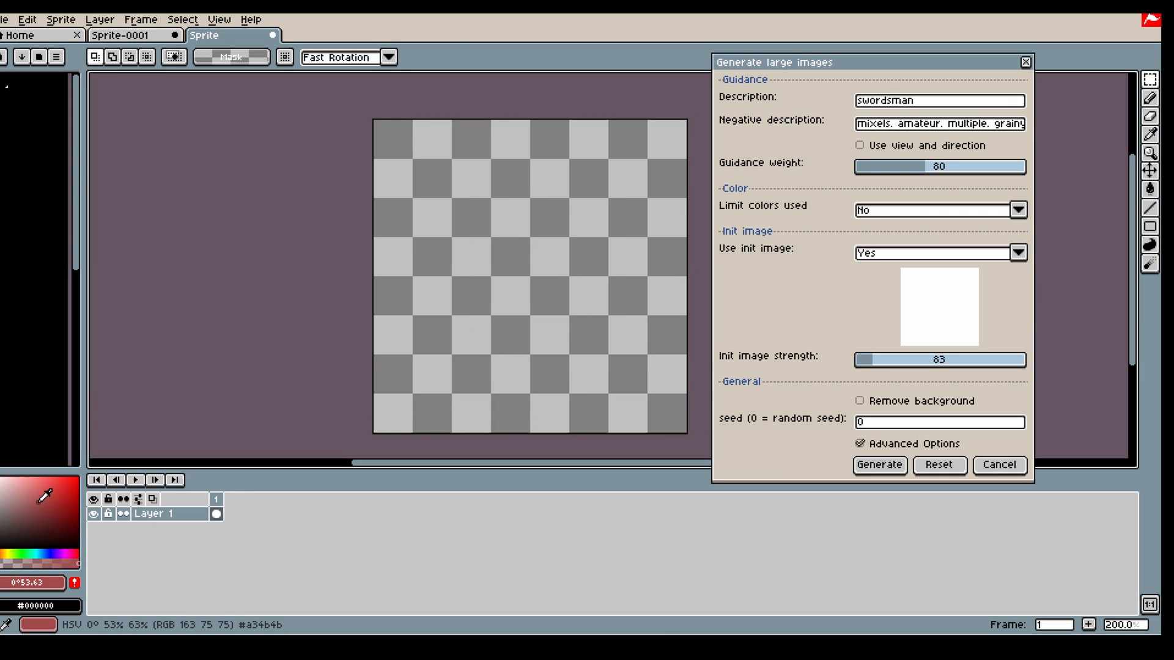
Step: Change the description to 'cute dragon' and generate a dragon from the green sketch
left_click(41, 501)
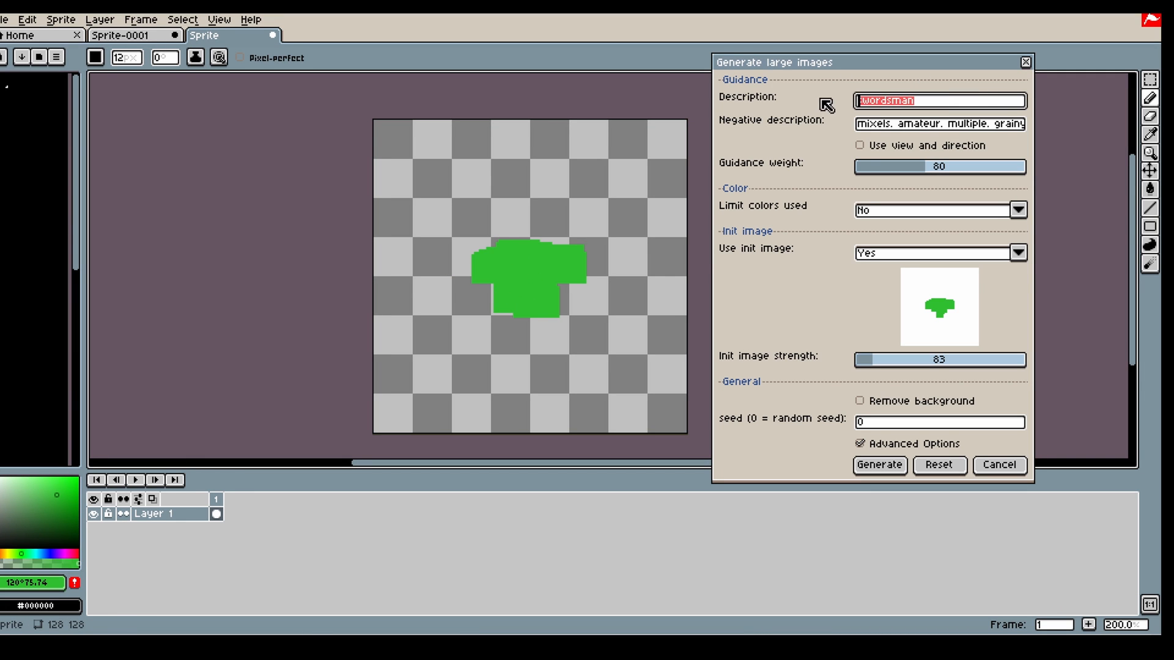
type("dragon")
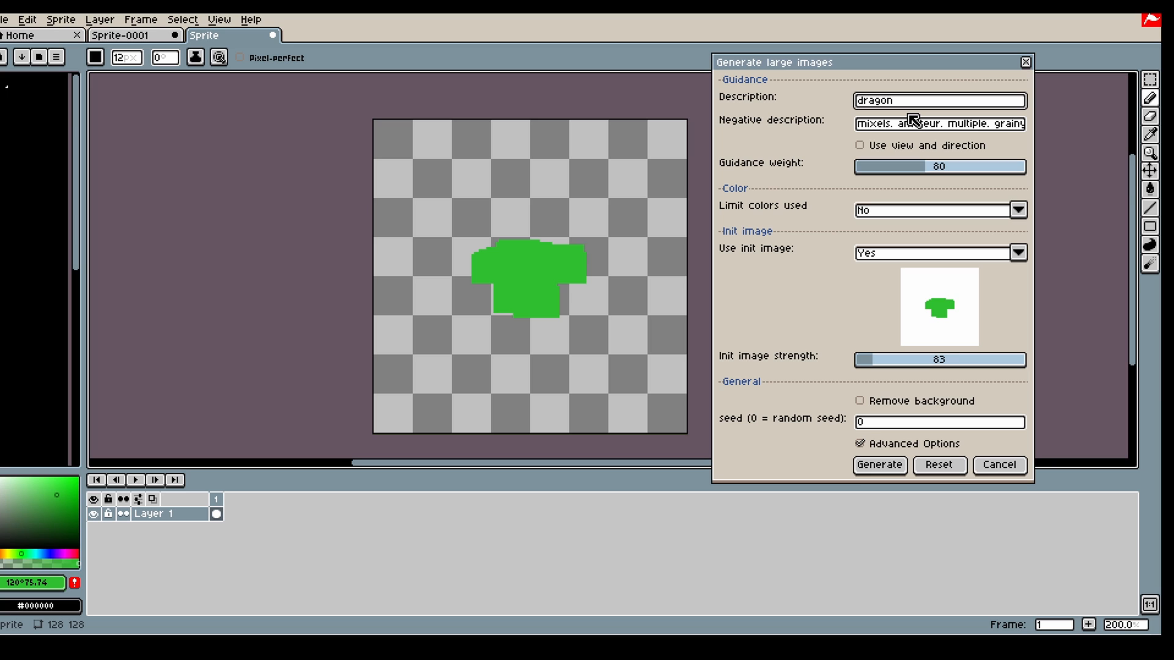
type("cute")
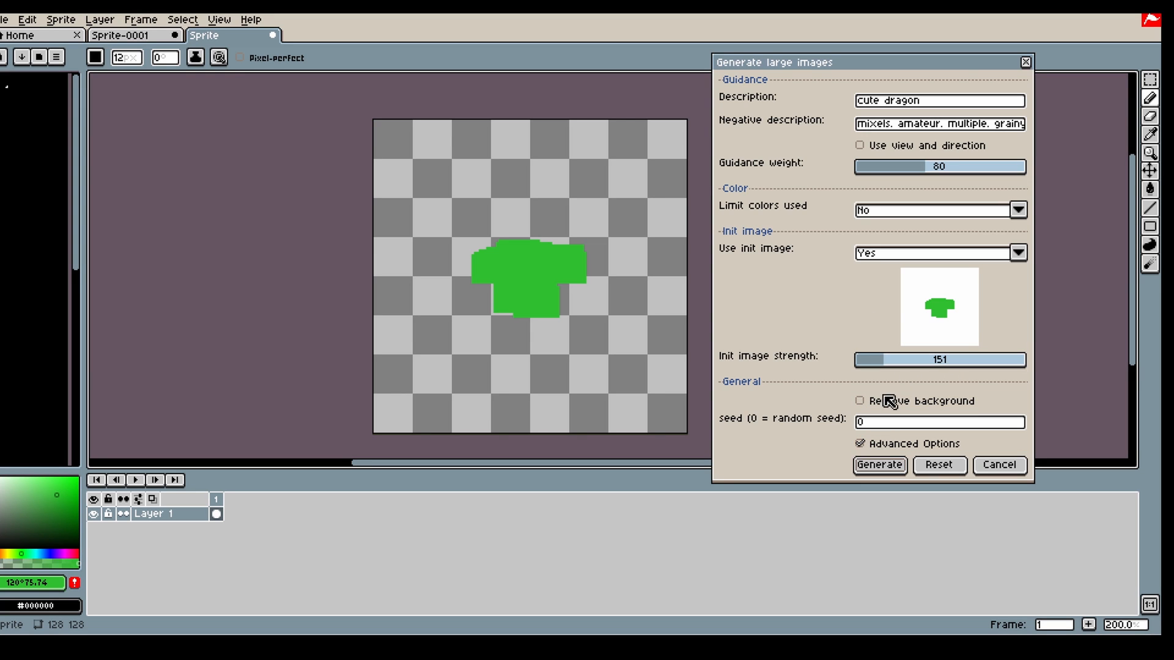
left_click(879, 464)
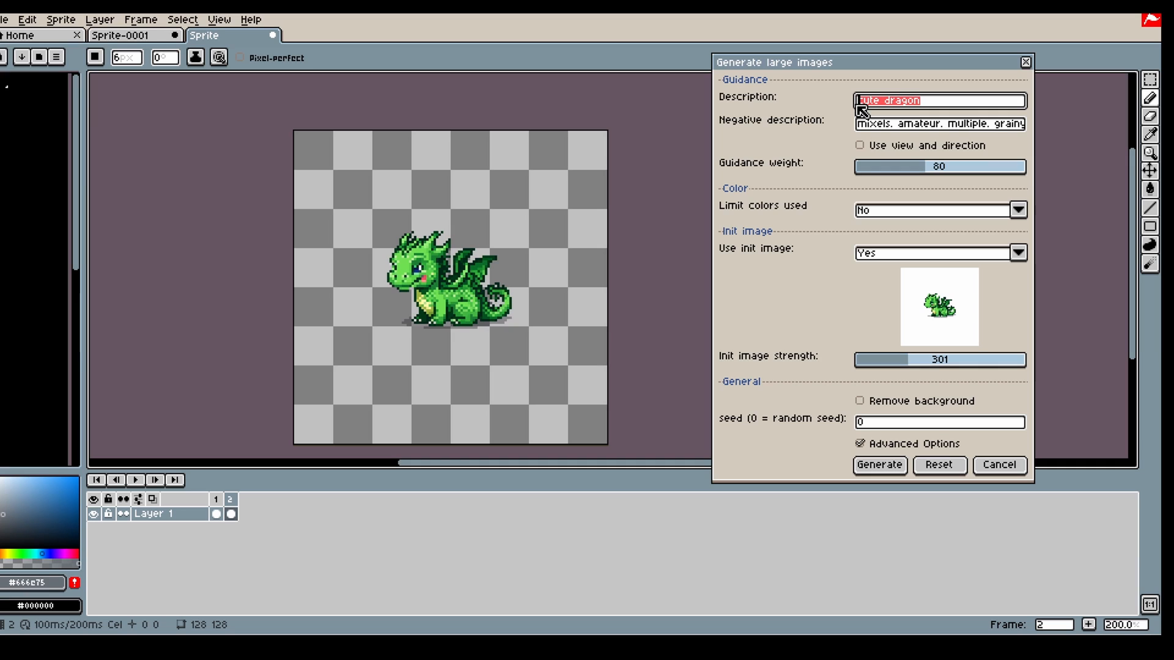
Step: Describe a forest landscape in front of a mountain, generate without init image, then return
type("landsacpe")
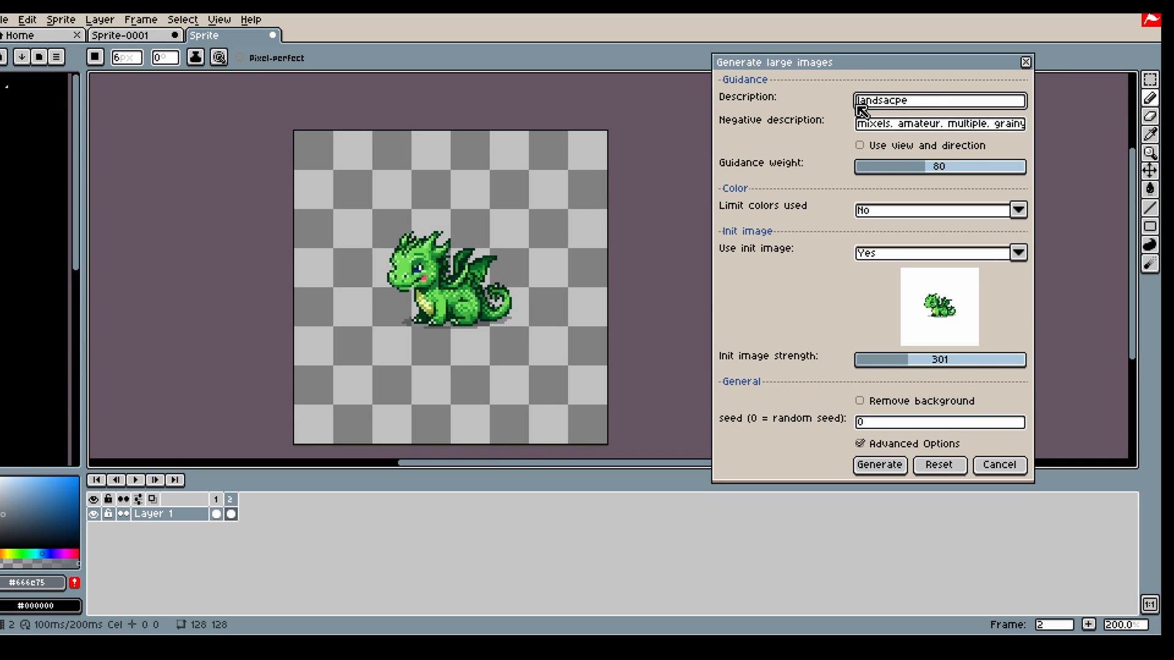
type("of a forest")
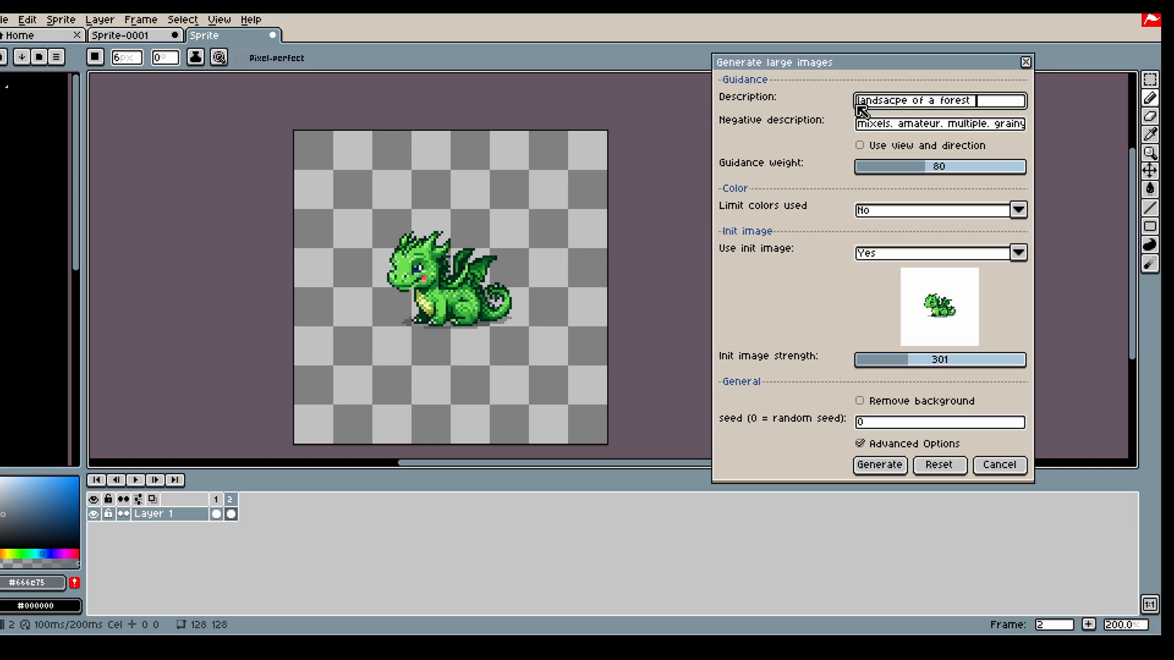
type("infront a mount")
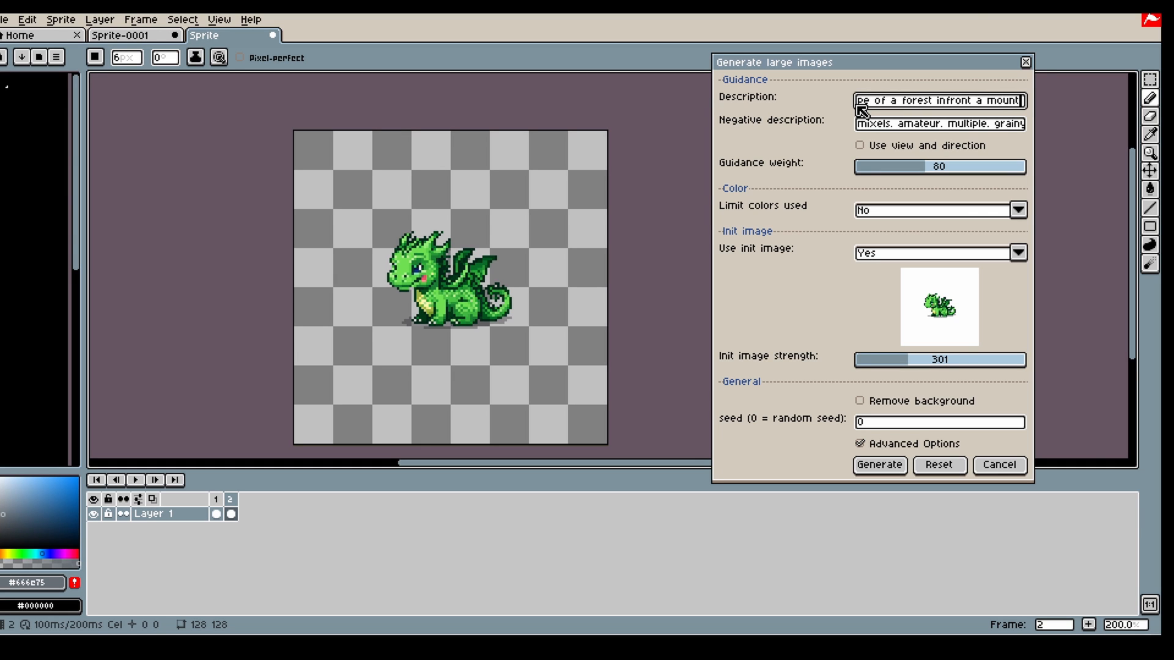
left_click(1016, 253)
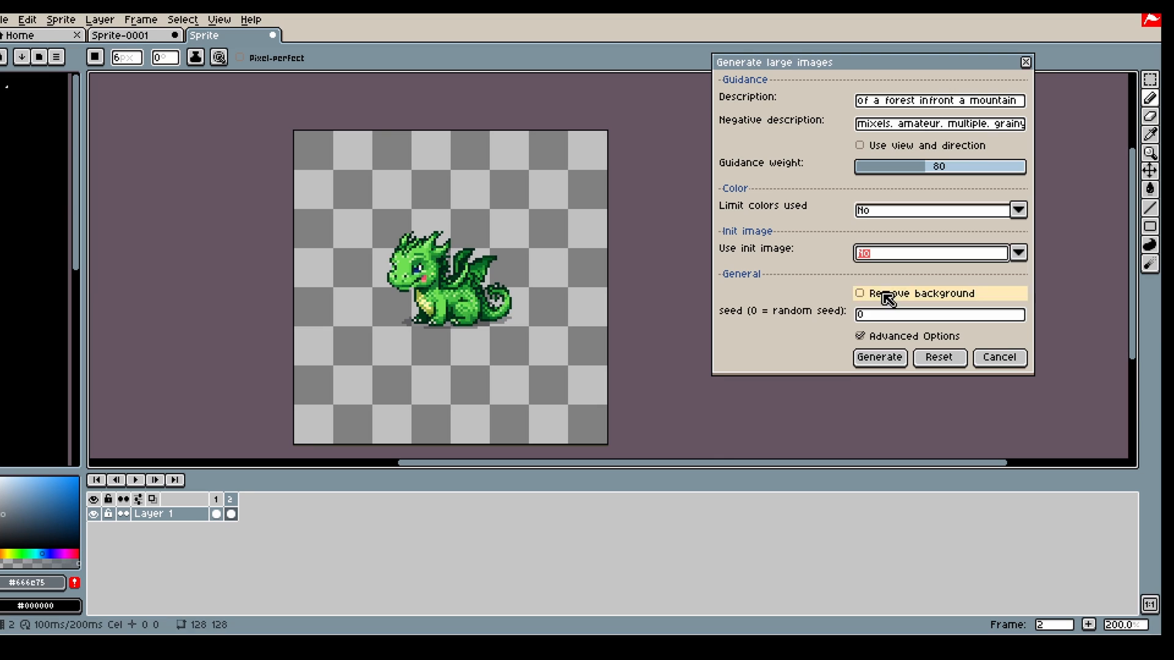
left_click(879, 357)
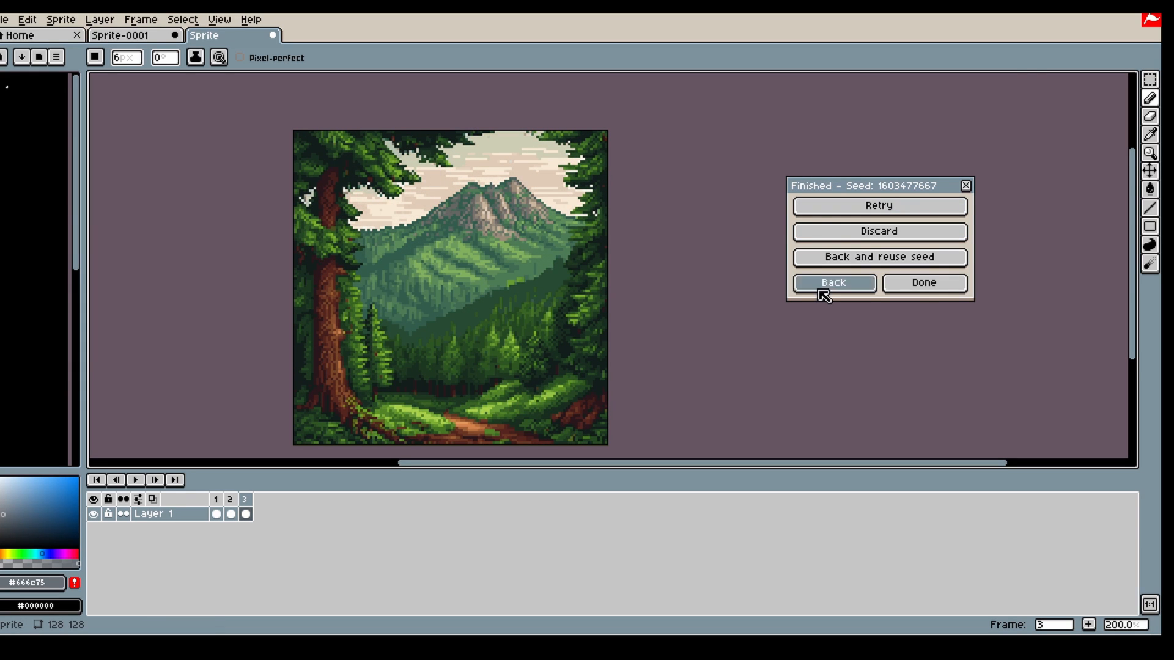
left_click(833, 283)
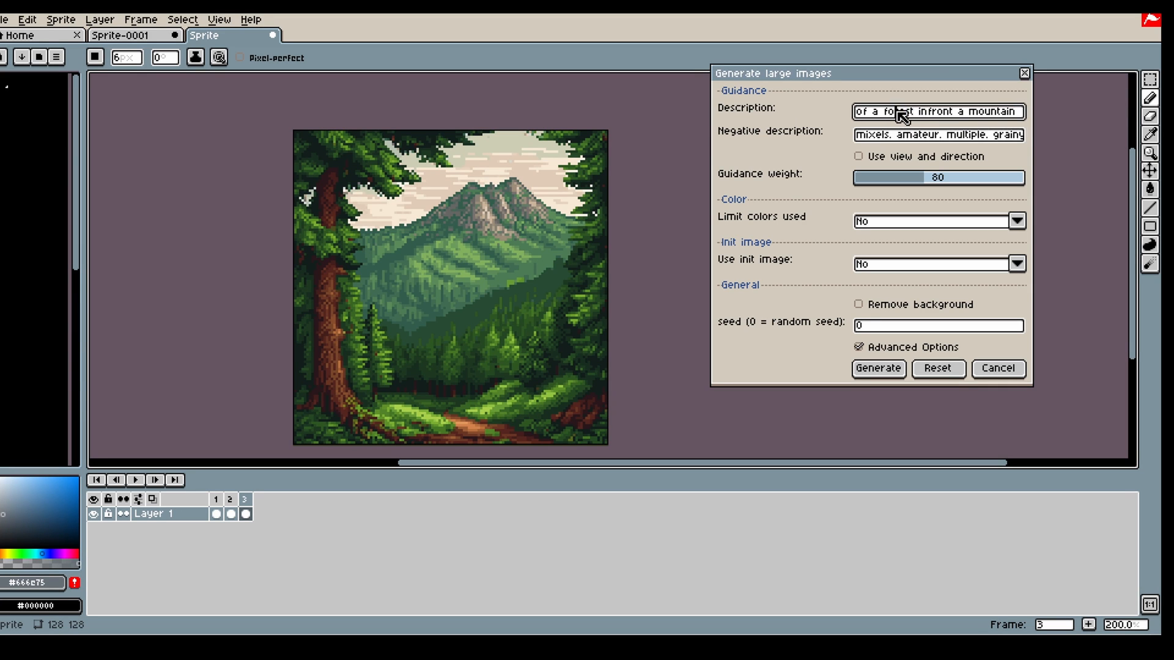
Step: Replace 'forest' with 'lake' in the description and set Use init image to Yes
double_click(890, 112)
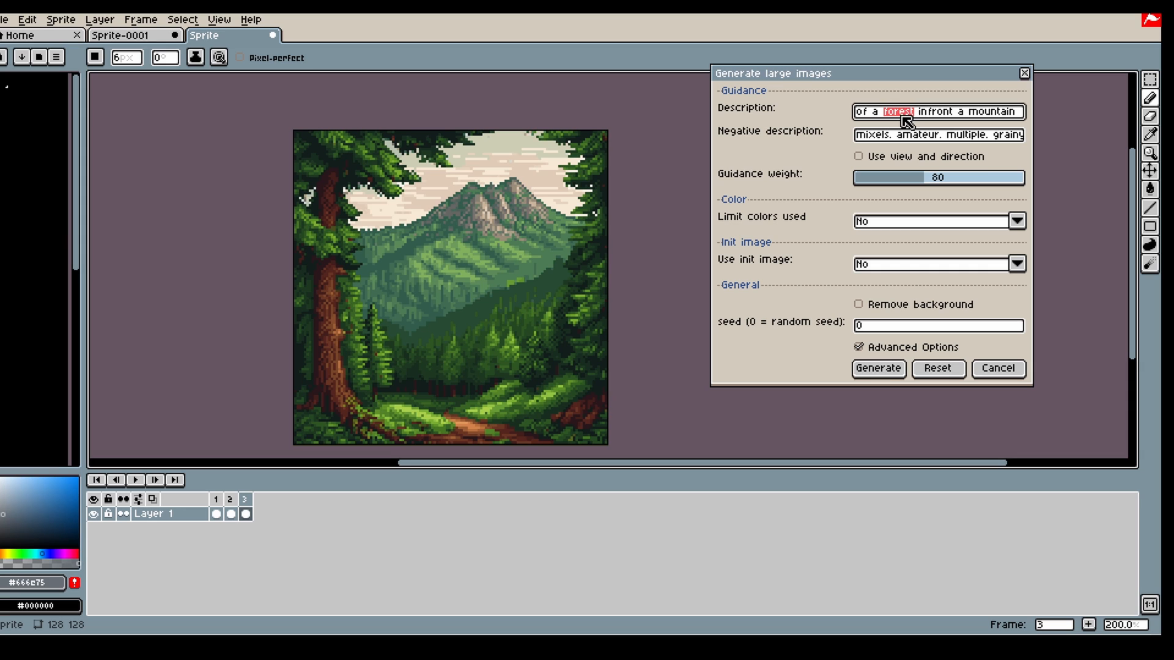
type("lake")
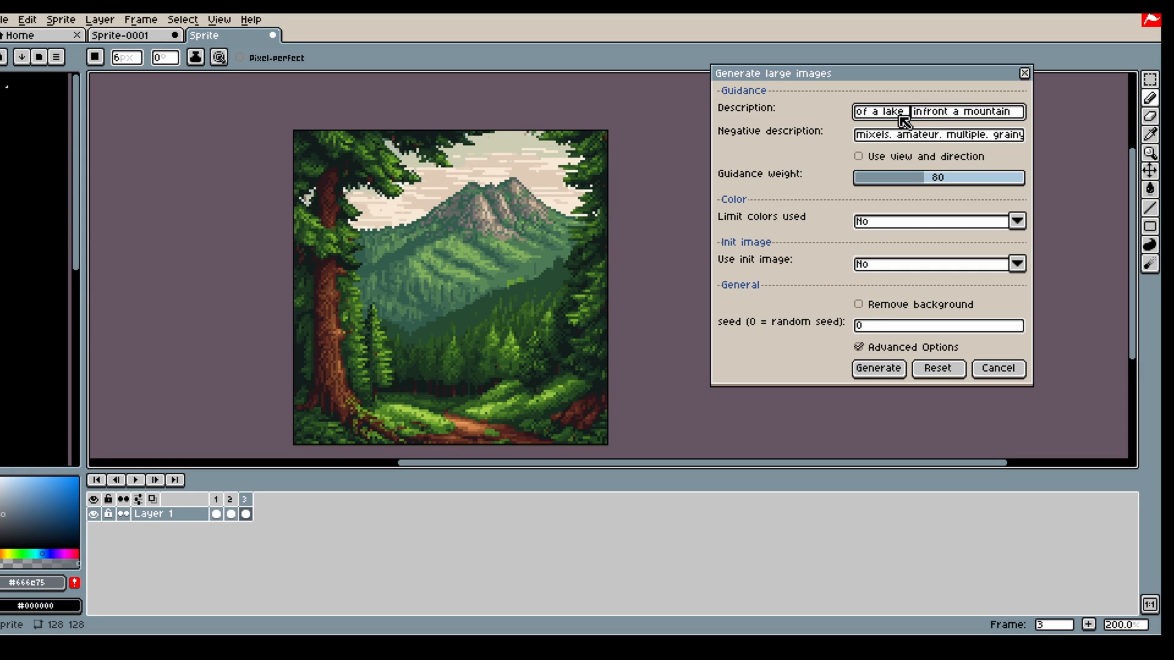
mouse_move(938, 191)
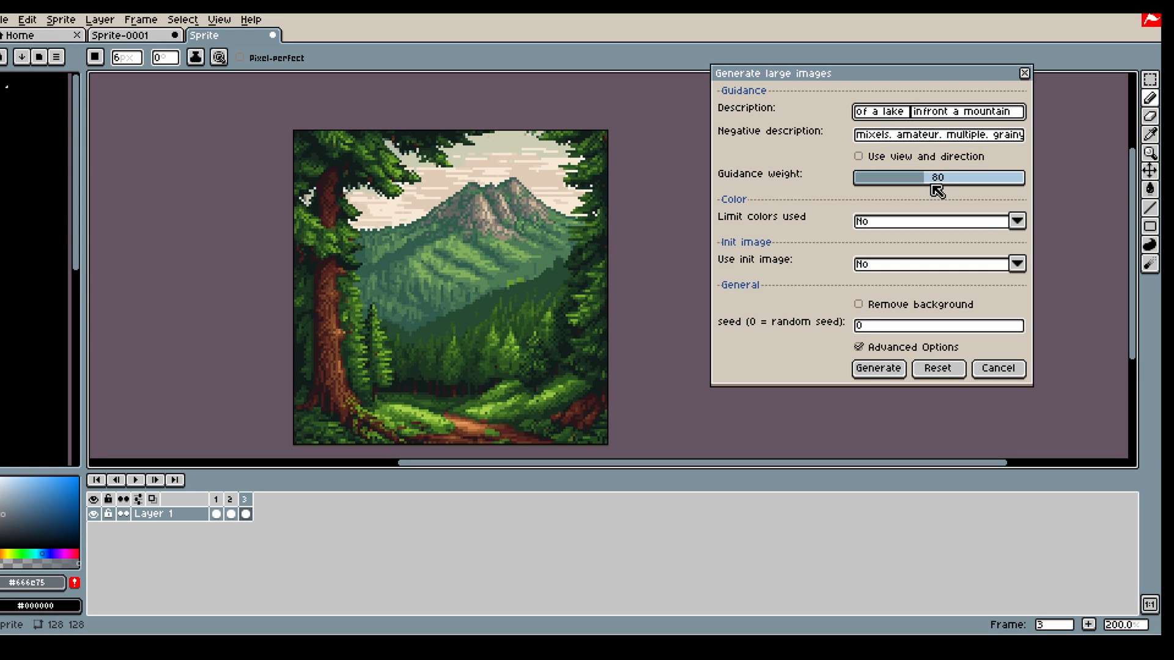
mouse_move(620, 284)
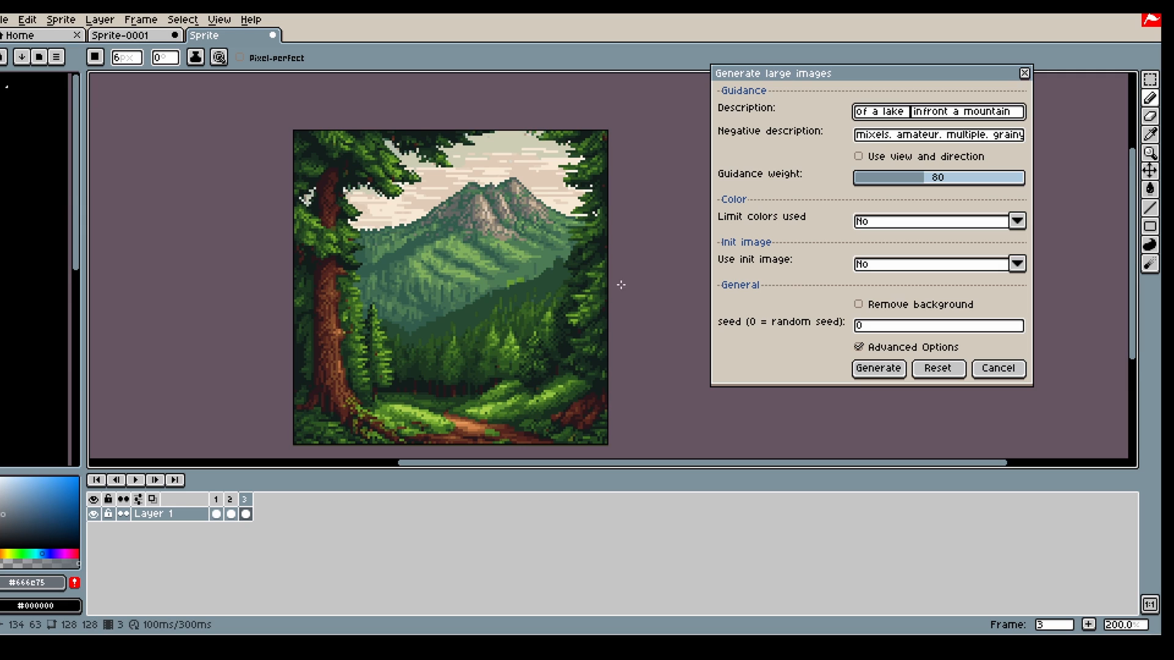
left_click(1014, 264)
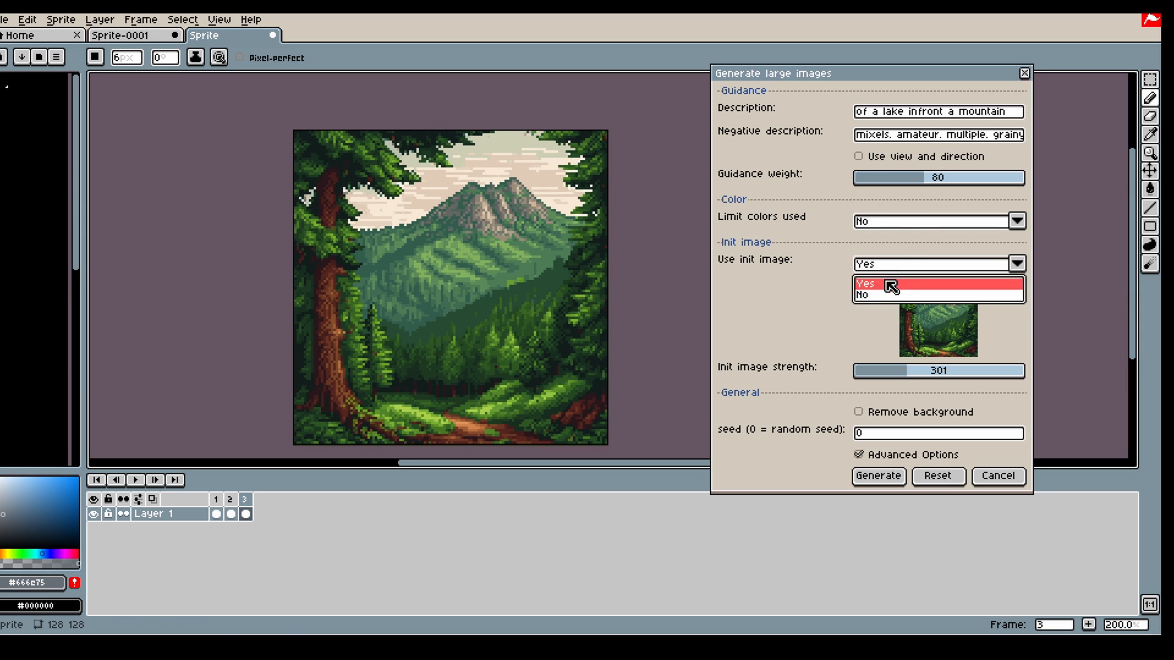
left_click(864, 283)
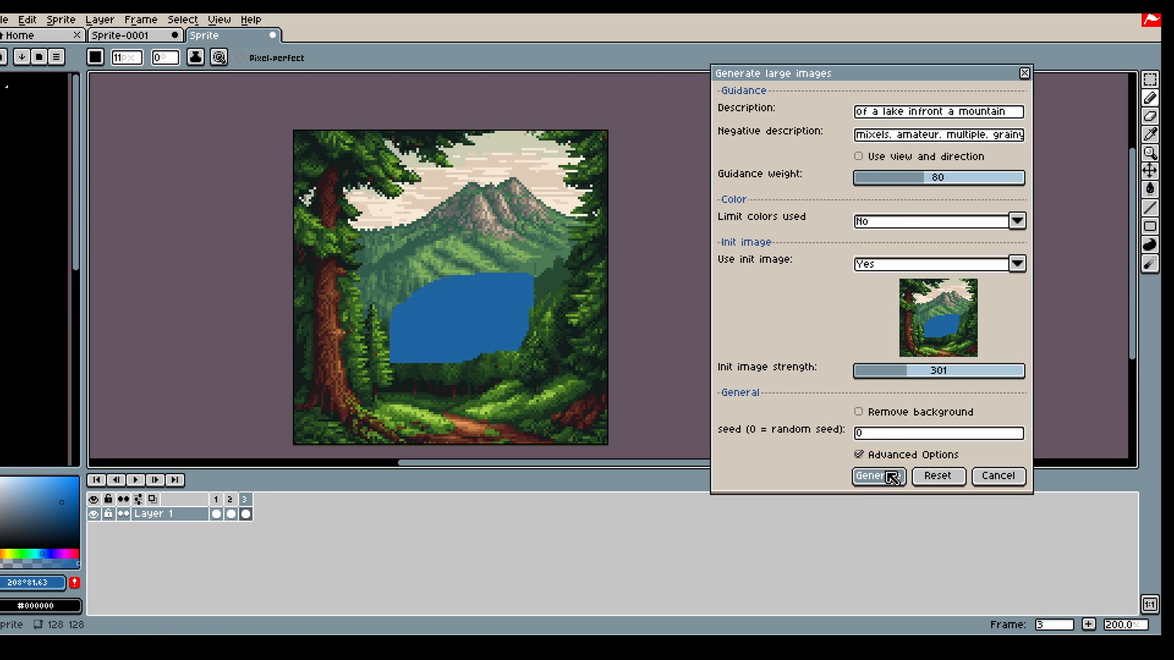
Step: Generate the lake landscape, then compare it with the painted-lake frame in the timeline
left_click(876, 476)
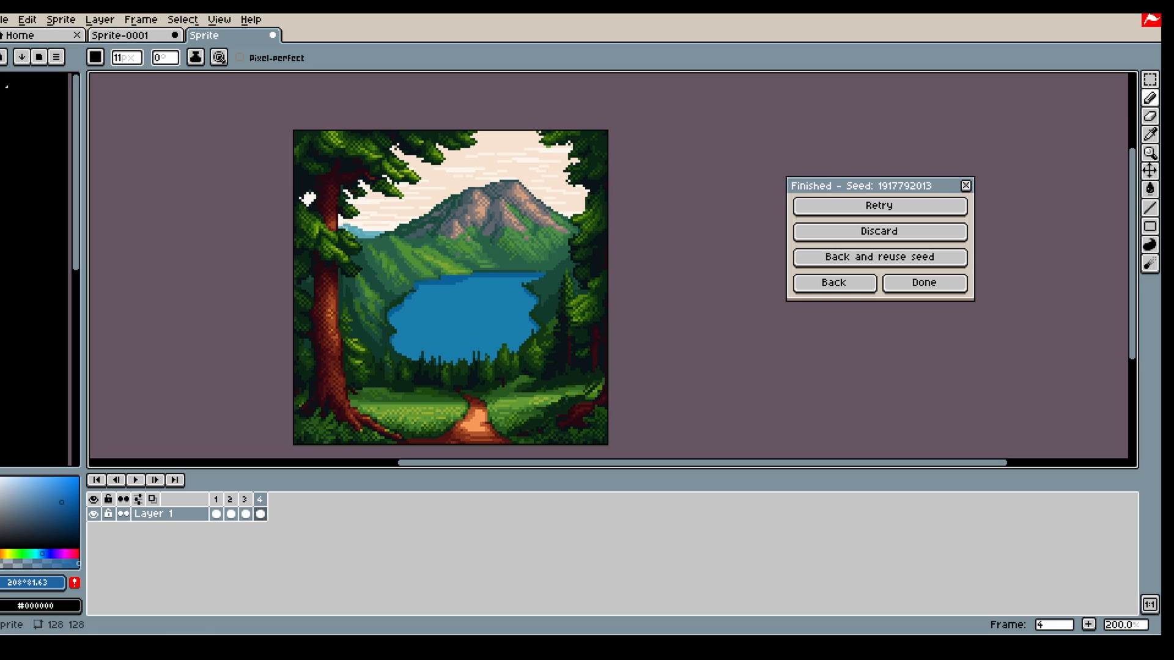
left_click(244, 499)
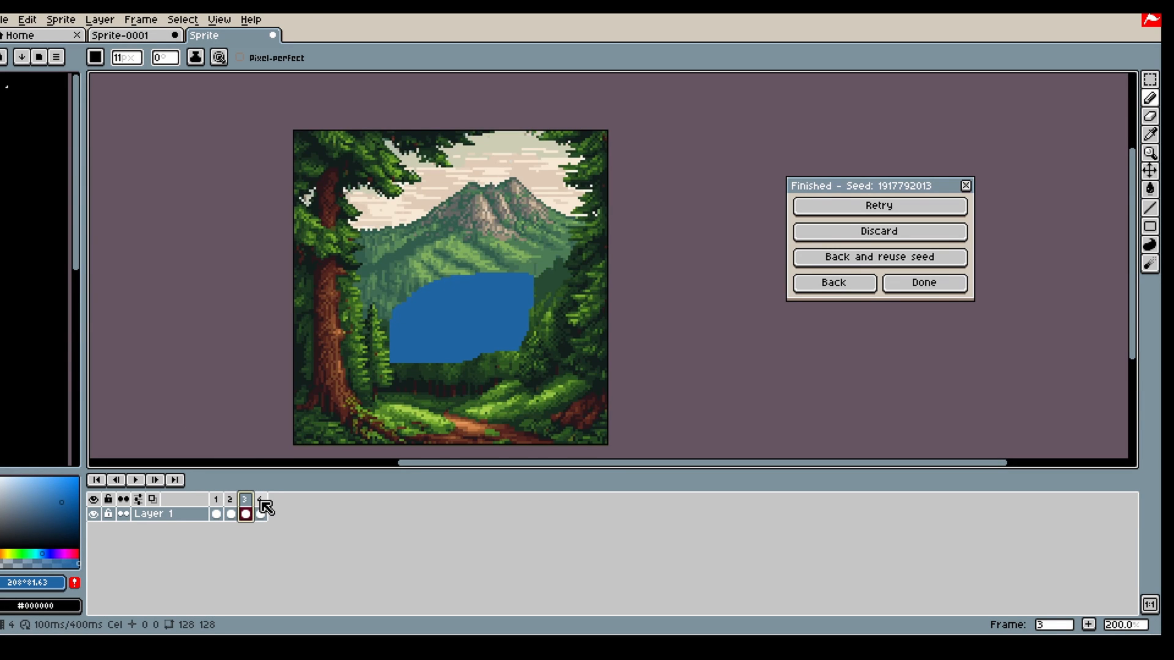
left_click(259, 499)
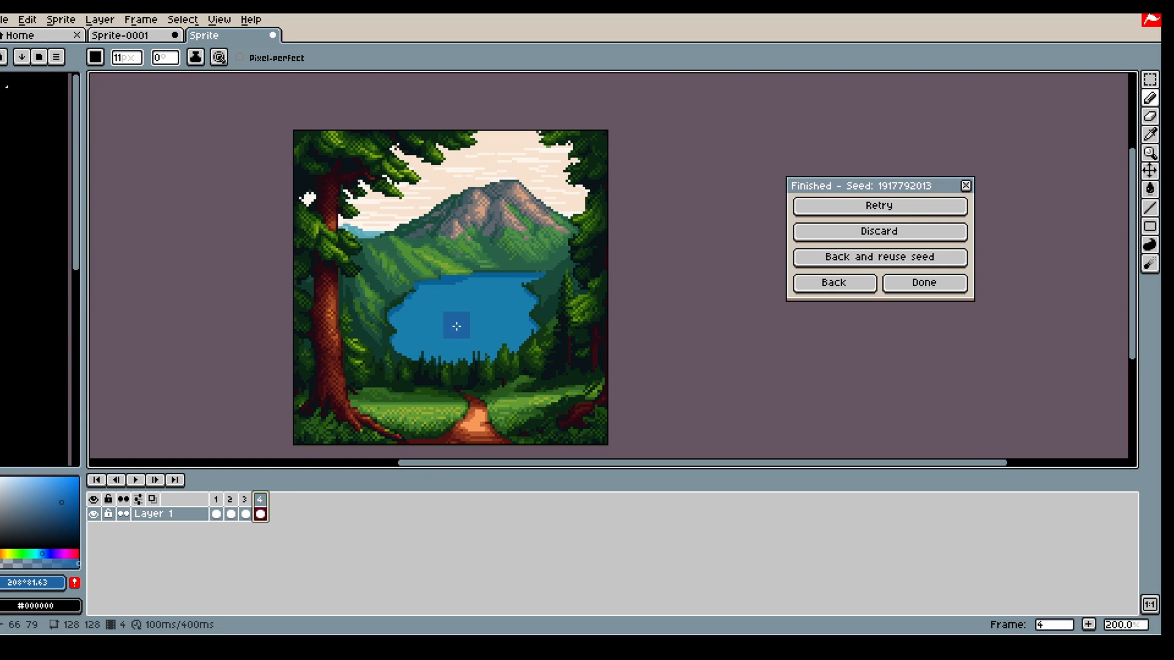
mouse_move(670, 340)
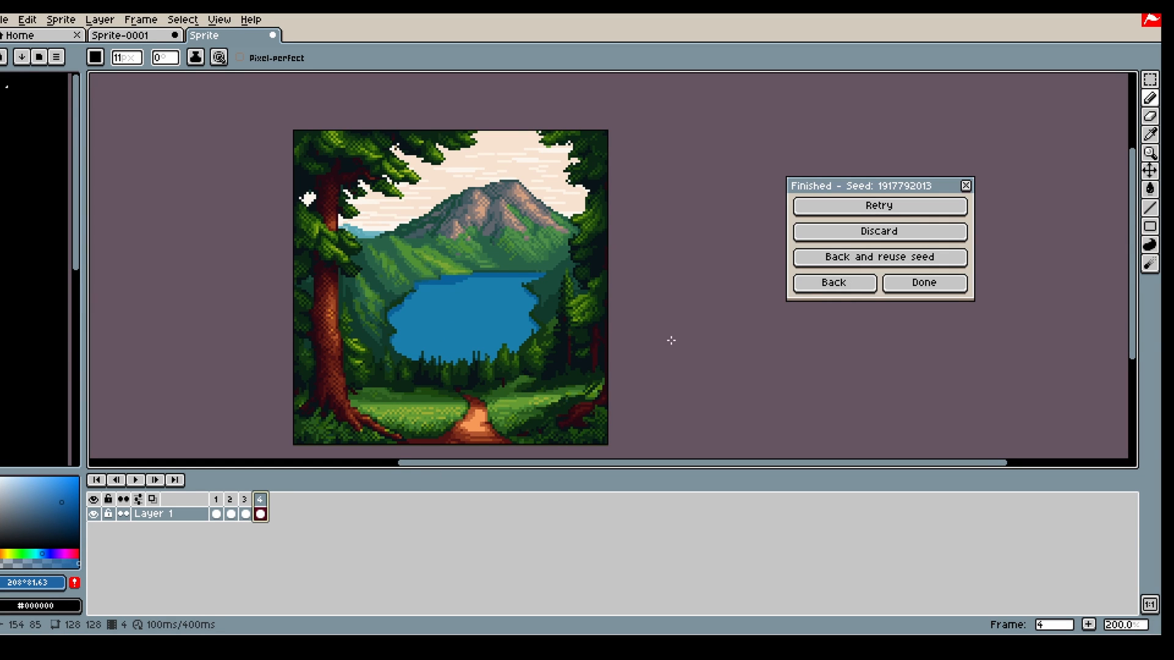
Step: Leave the 'Finished - Seed' result and go back to the generation settings
left_click(244, 499)
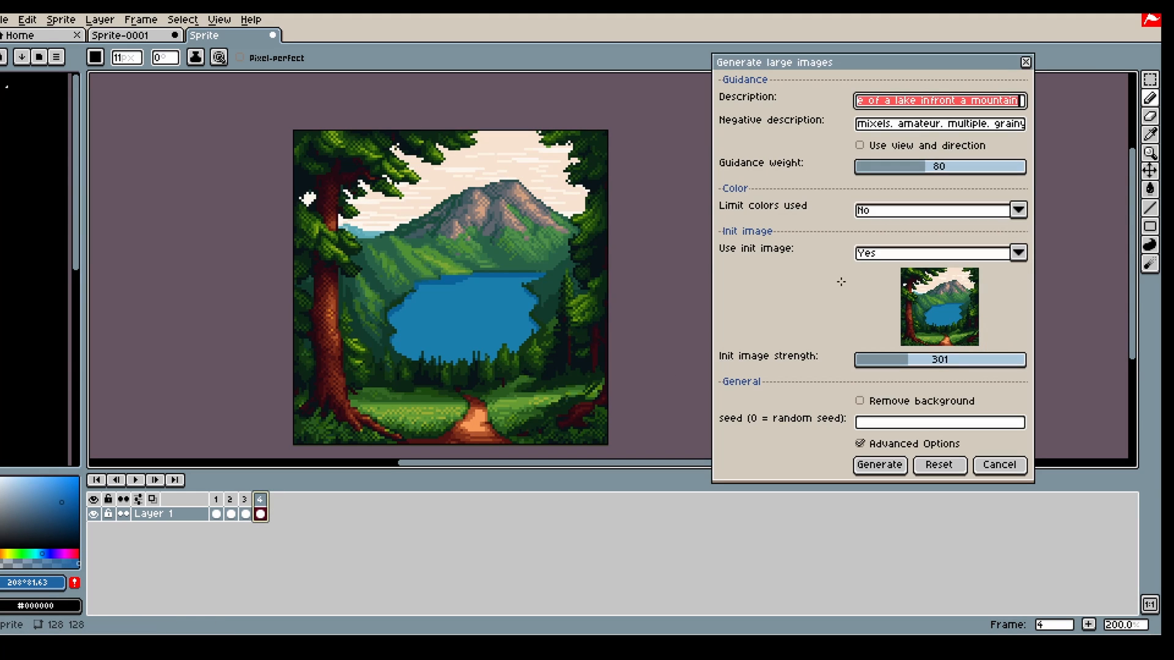
Step: Enable view and direction guidance and browse the View and Direction choices, keeping both none
left_click(482, 185)
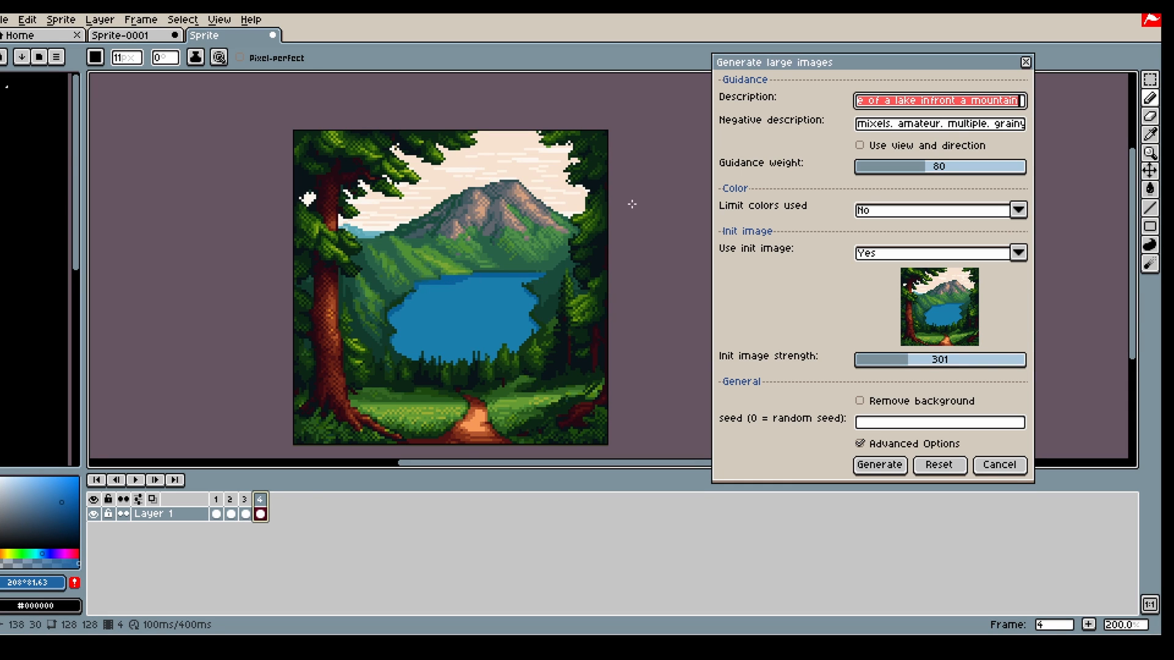
left_click(860, 144)
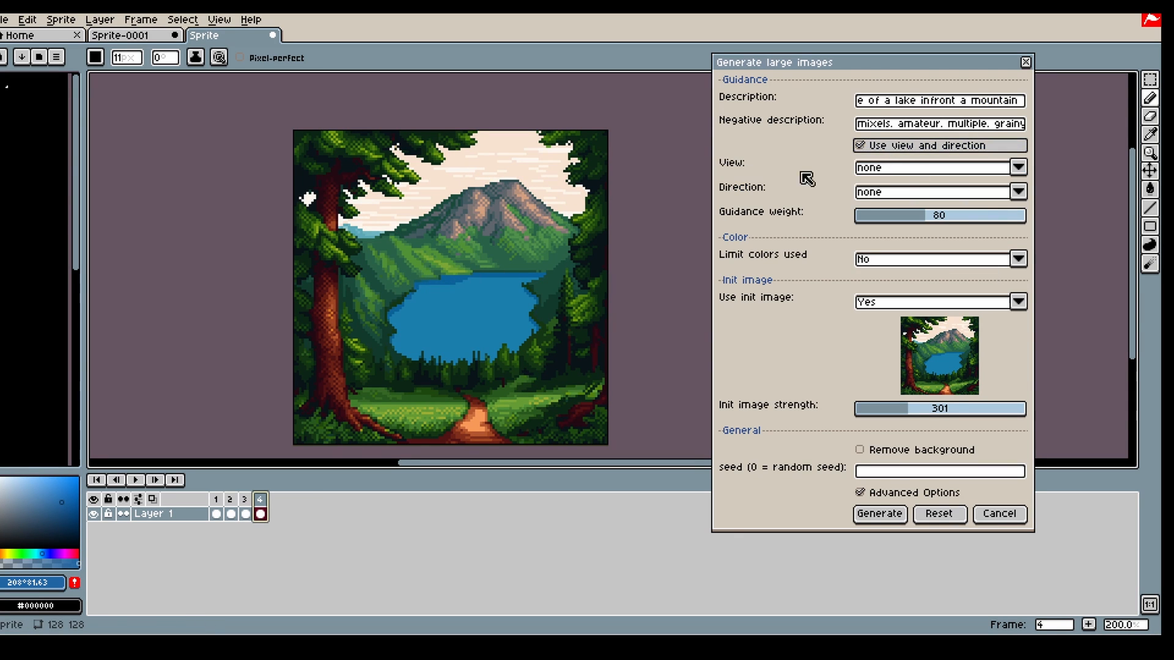
mouse_move(931, 177)
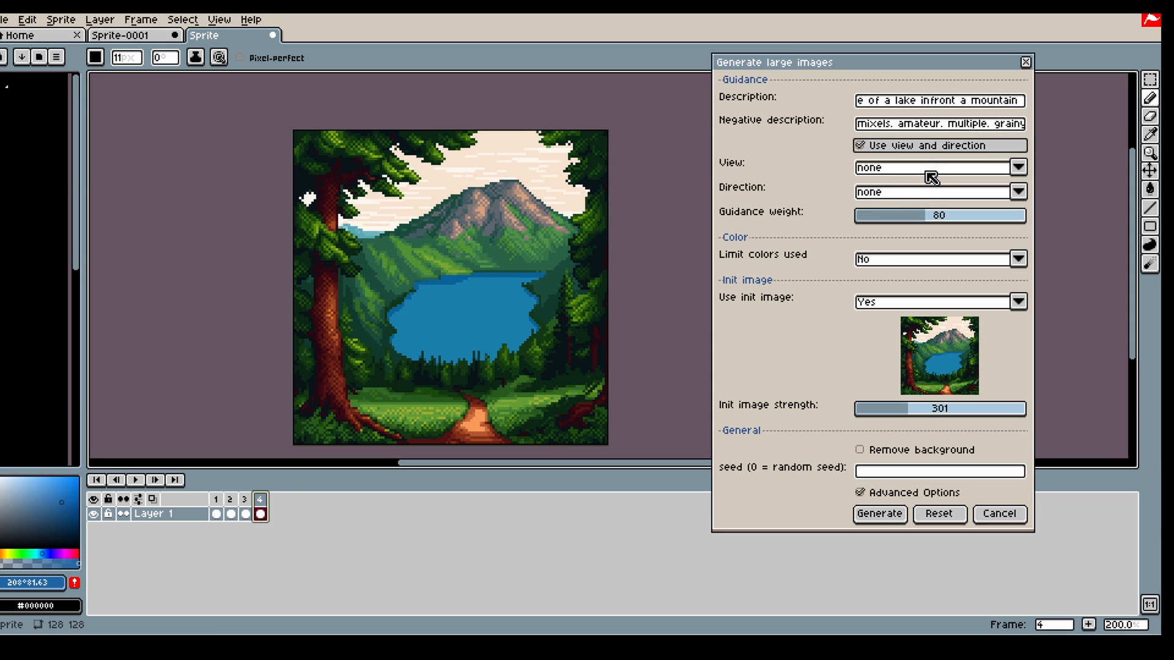
mouse_move(961, 227)
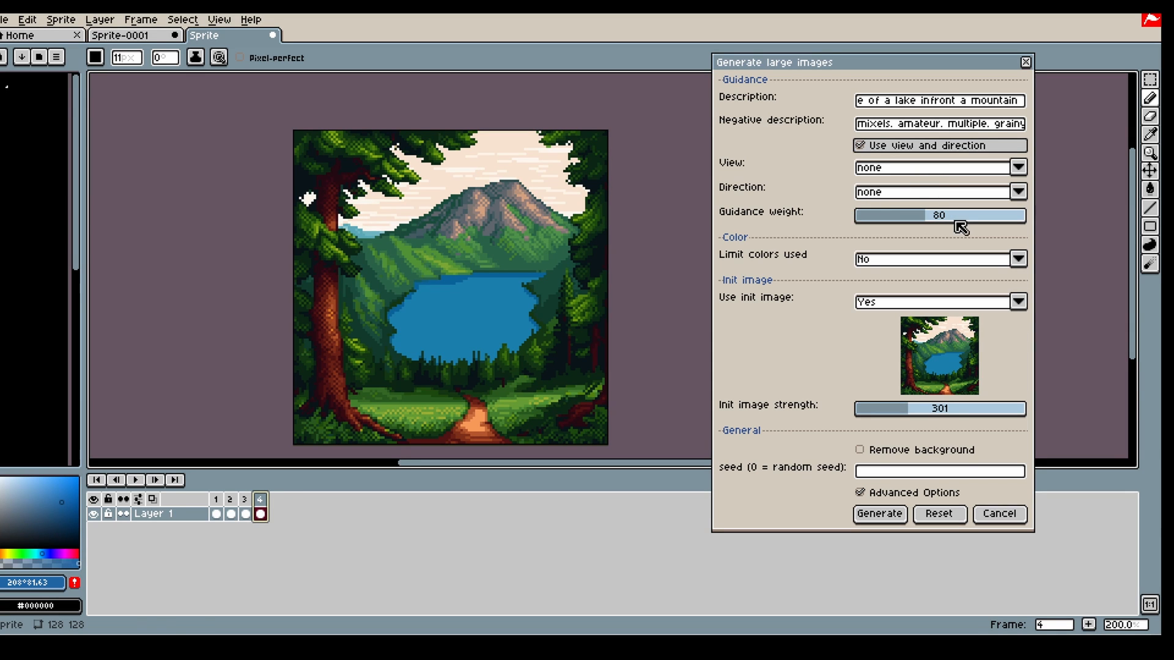
mouse_move(860, 198)
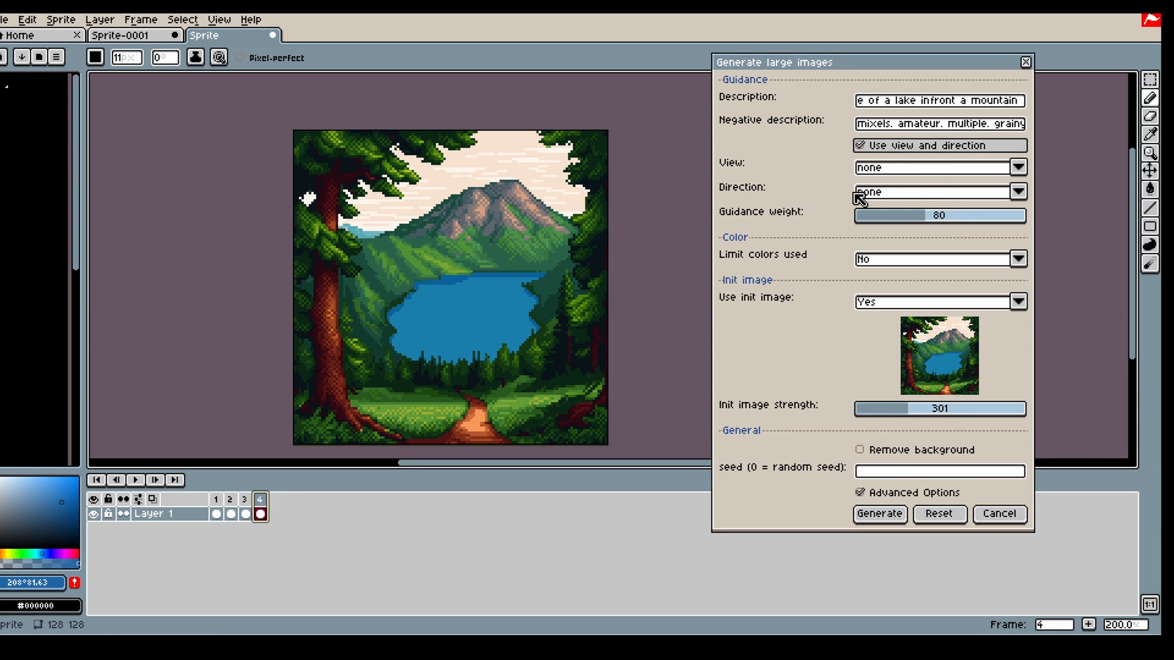
left_click(1016, 192)
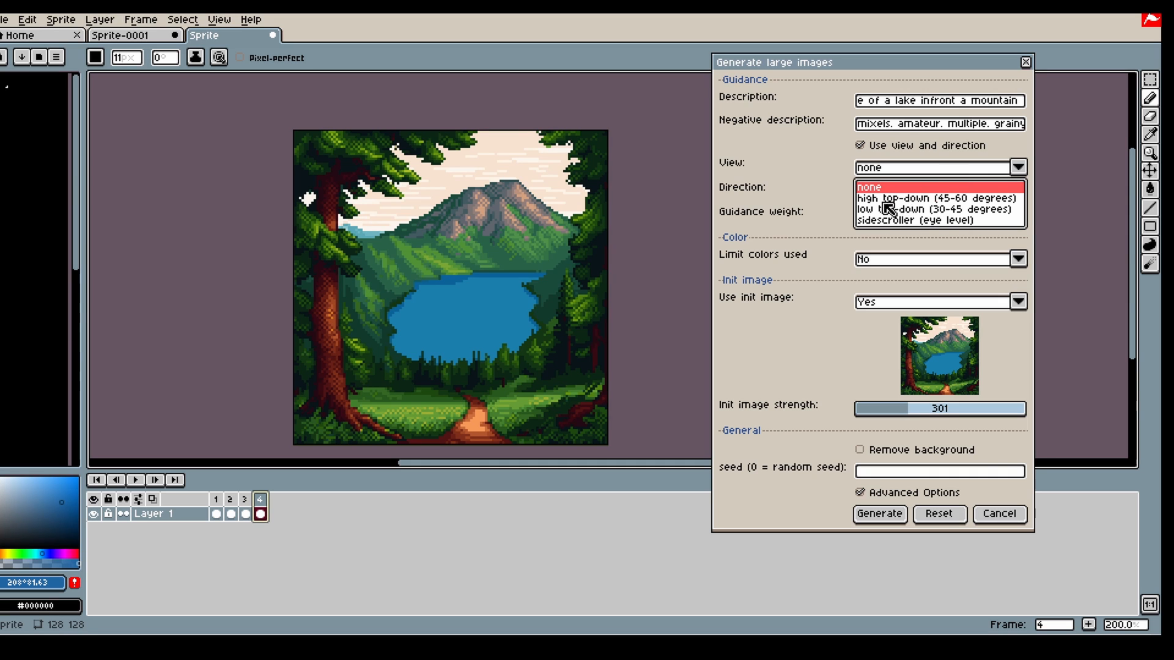
mouse_move(915, 234)
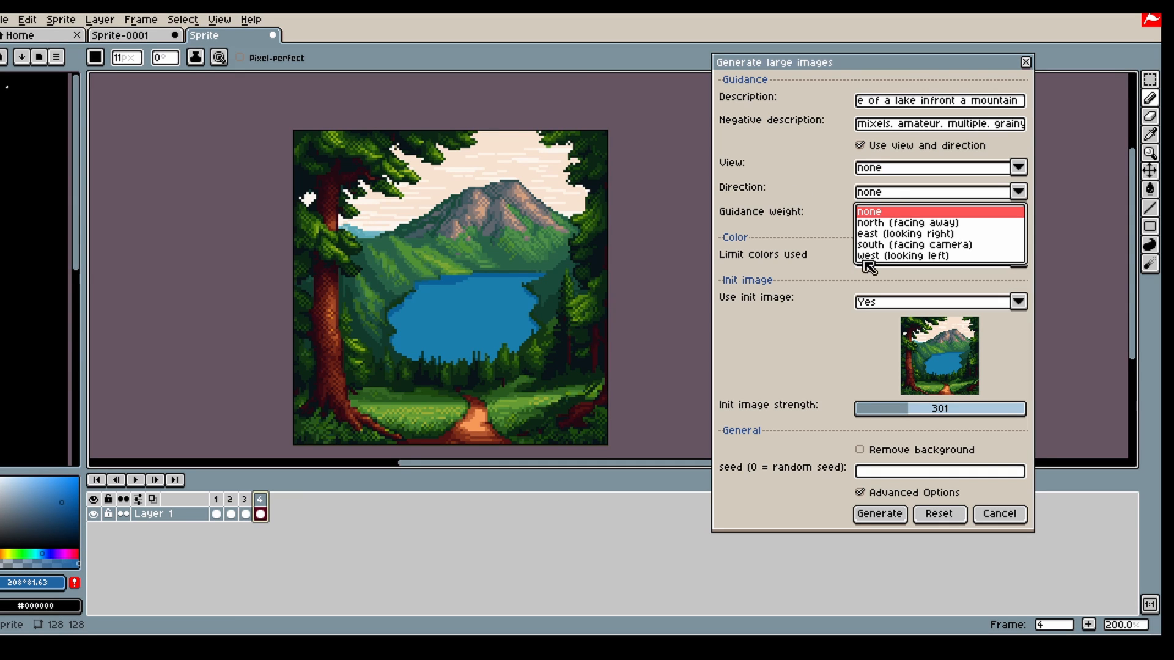
left_click(870, 211)
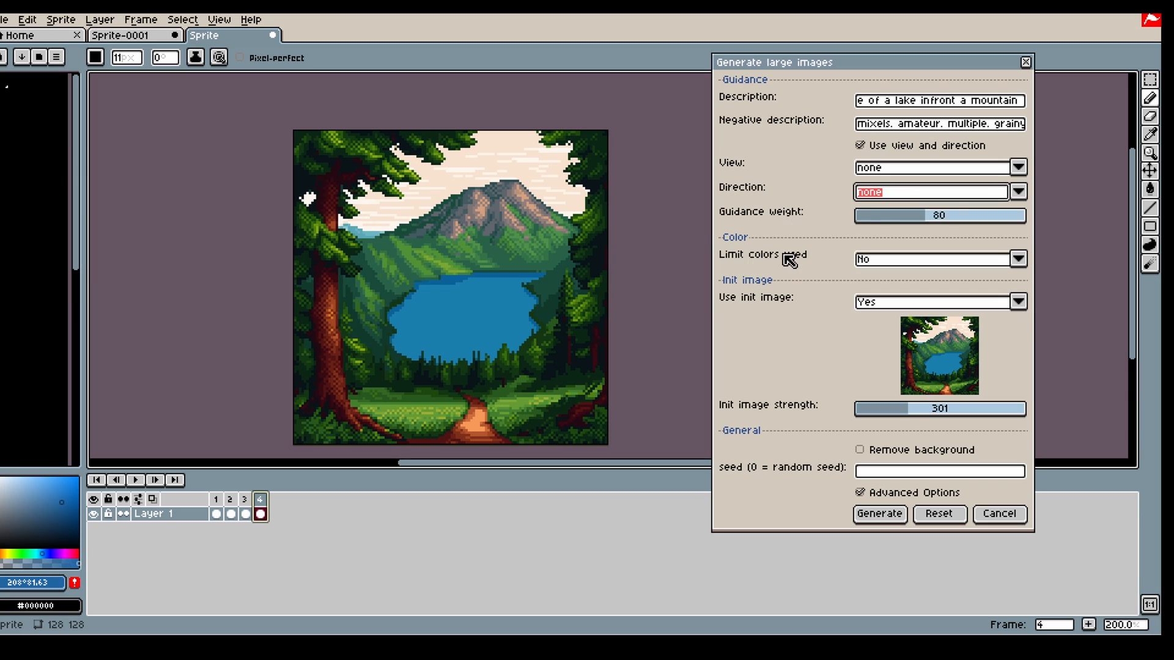
left_click(1017, 192)
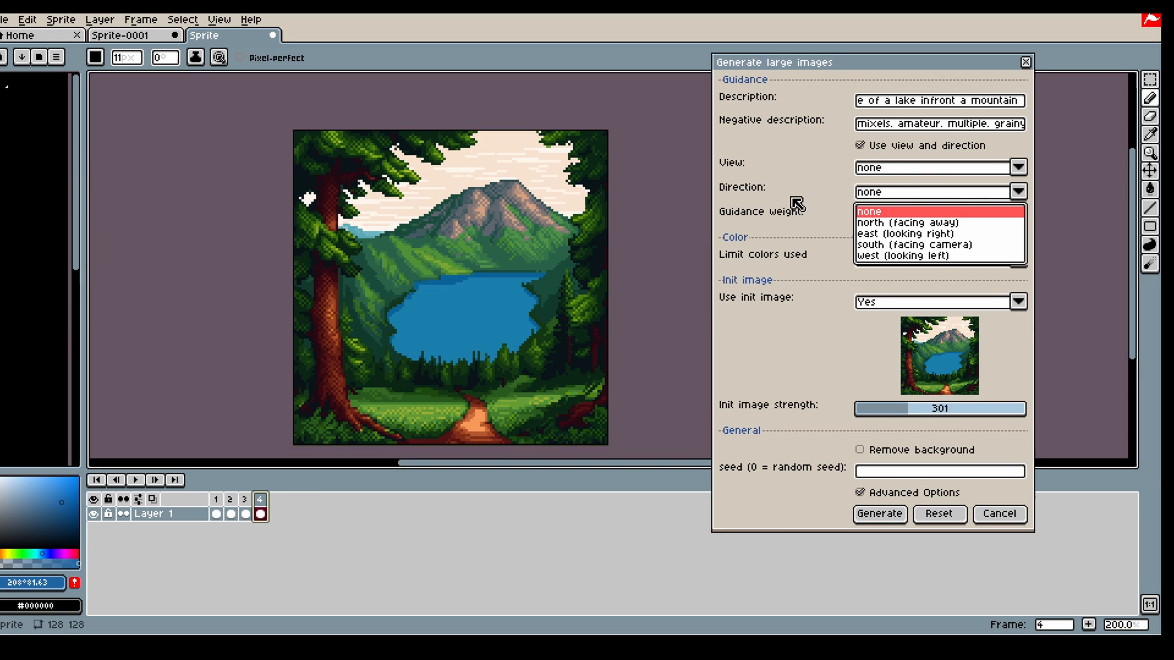
mouse_move(816, 212)
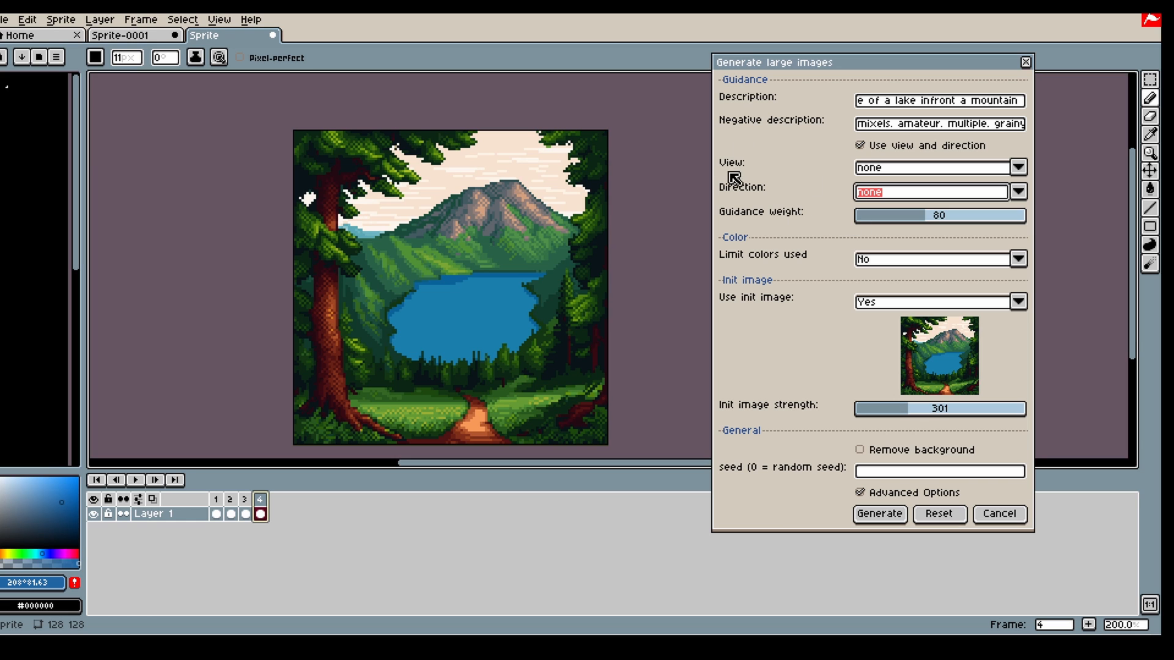
mouse_move(928, 223)
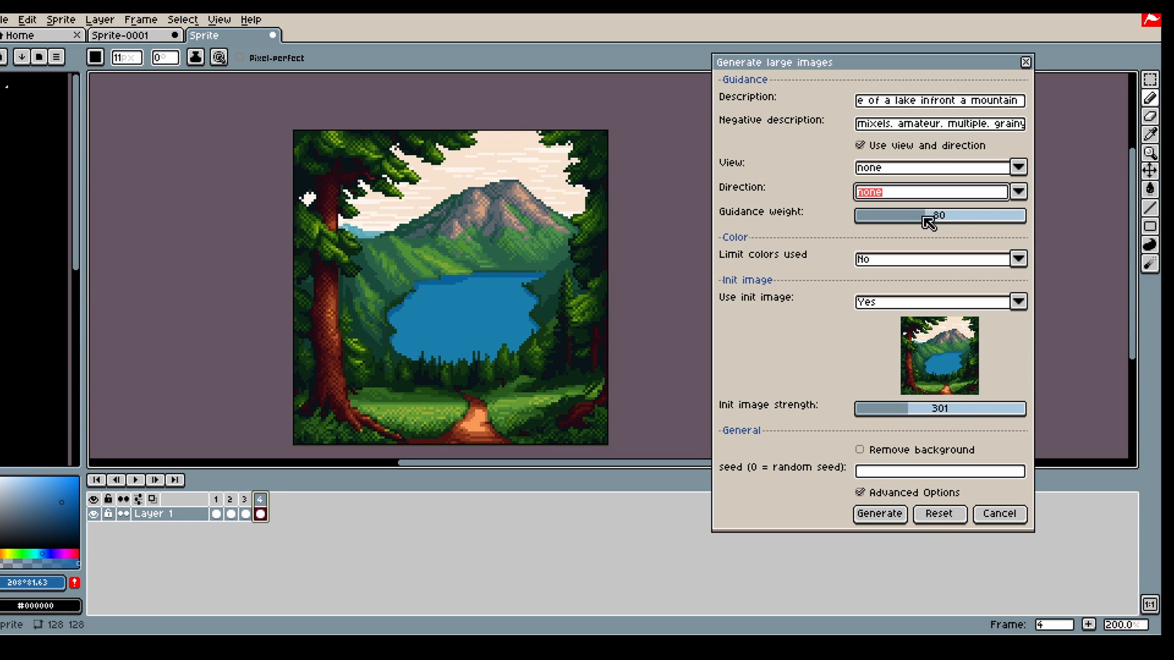
mouse_move(940, 270)
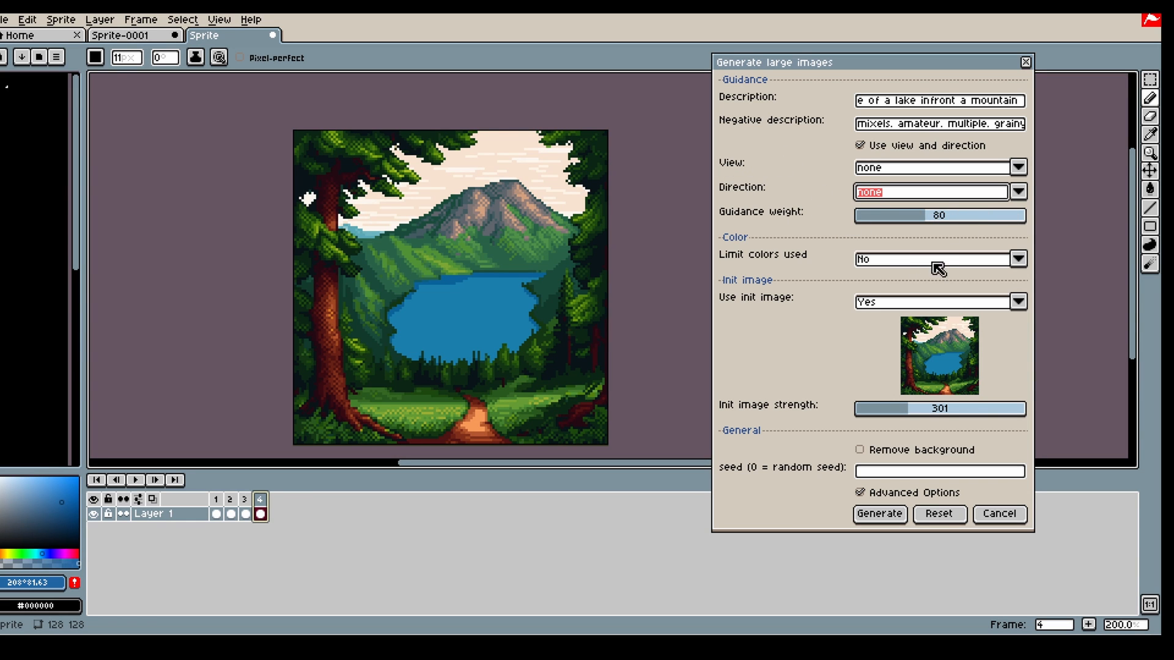
mouse_move(970, 416)
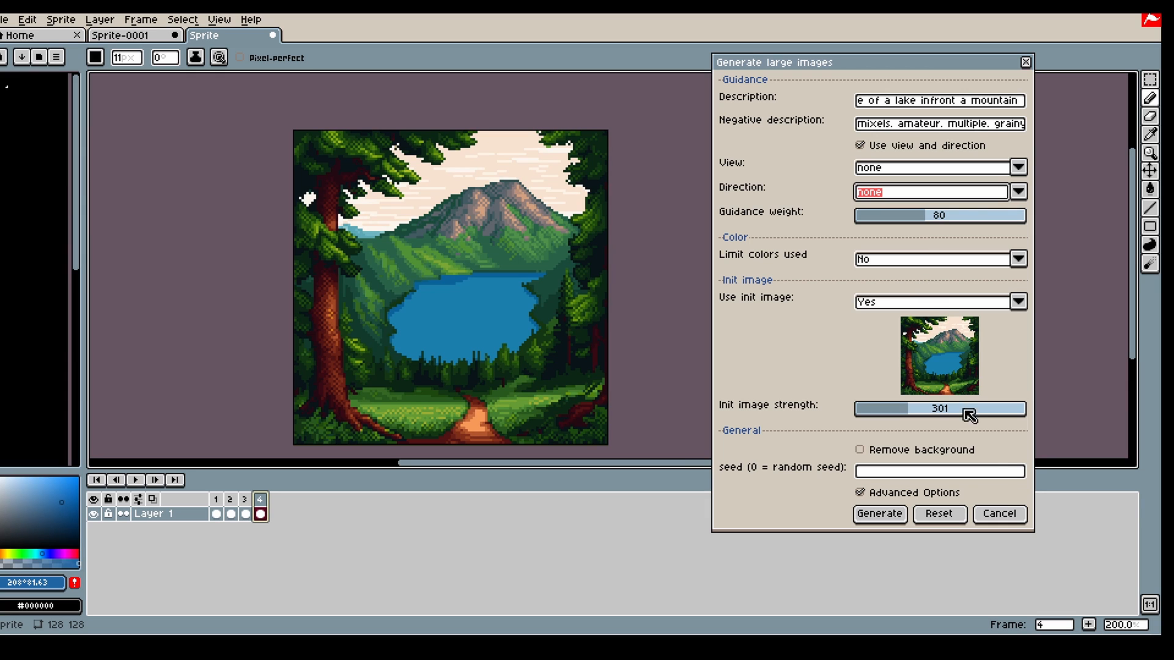
mouse_move(776, 279)
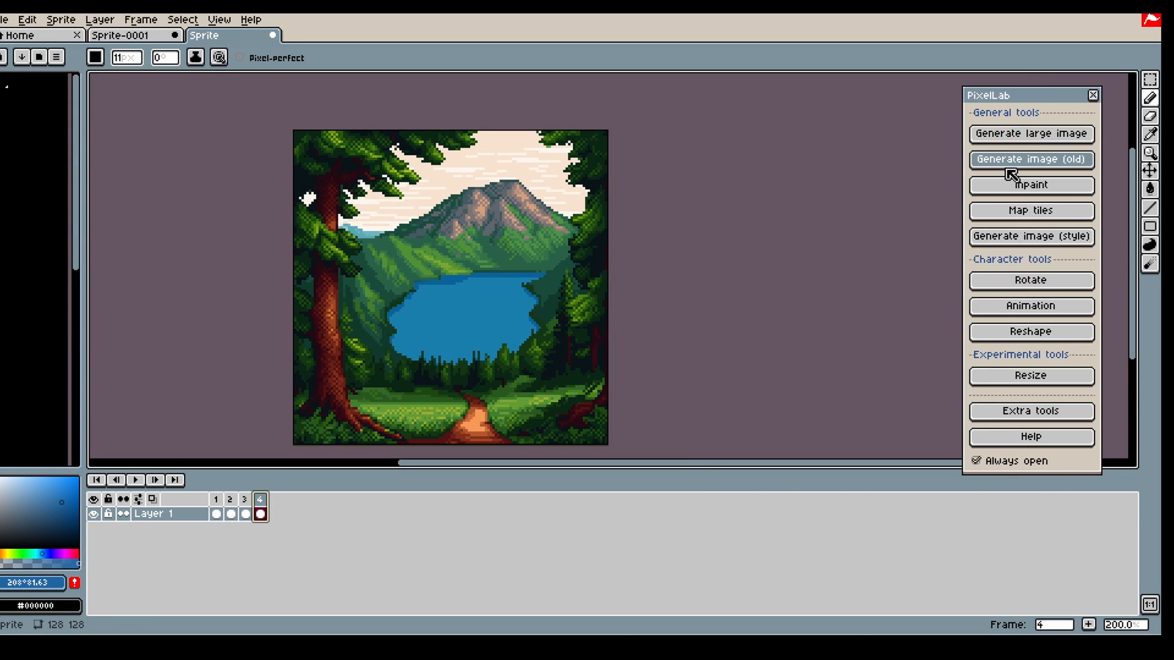
left_click(1030, 159)
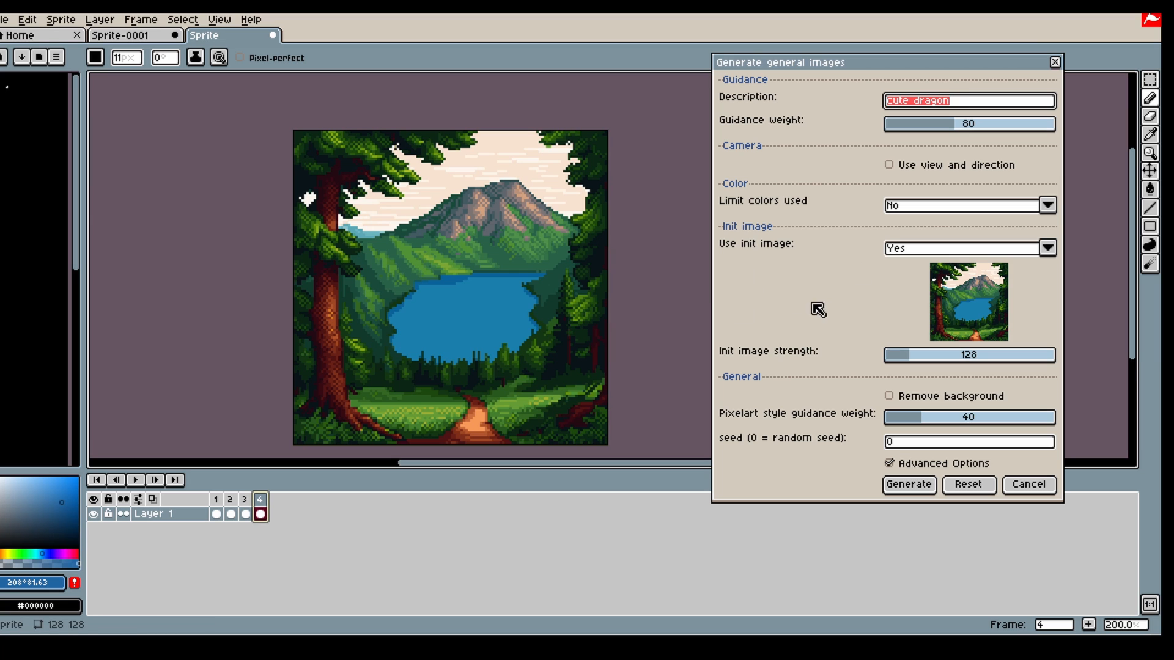
mouse_move(884, 290)
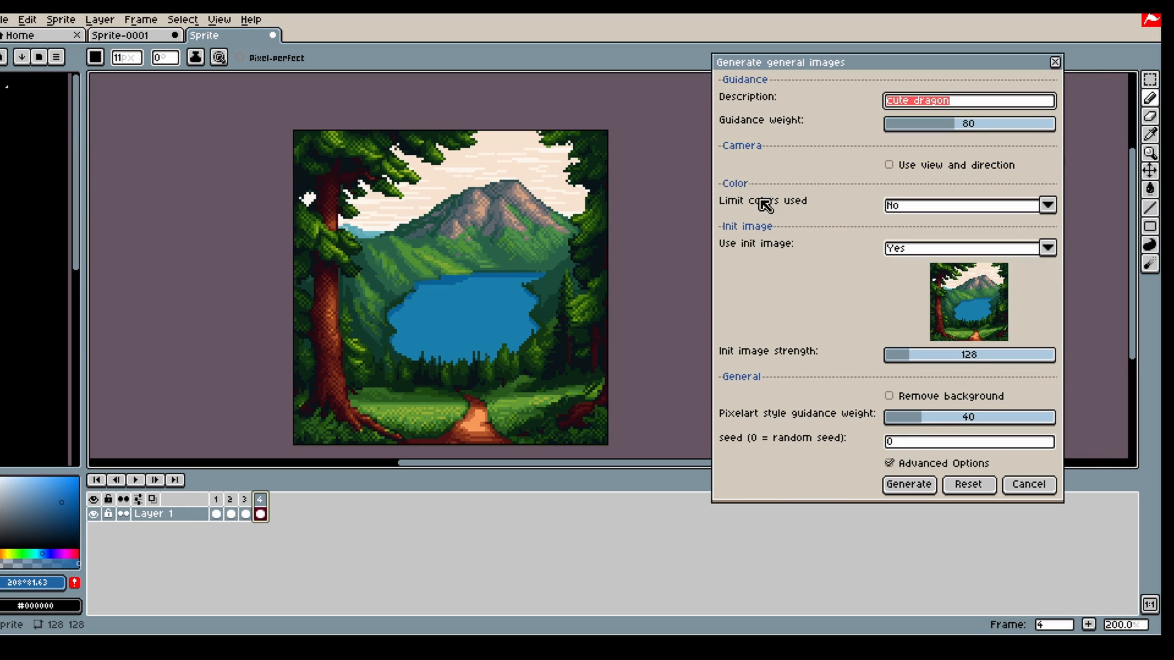
mouse_move(833, 303)
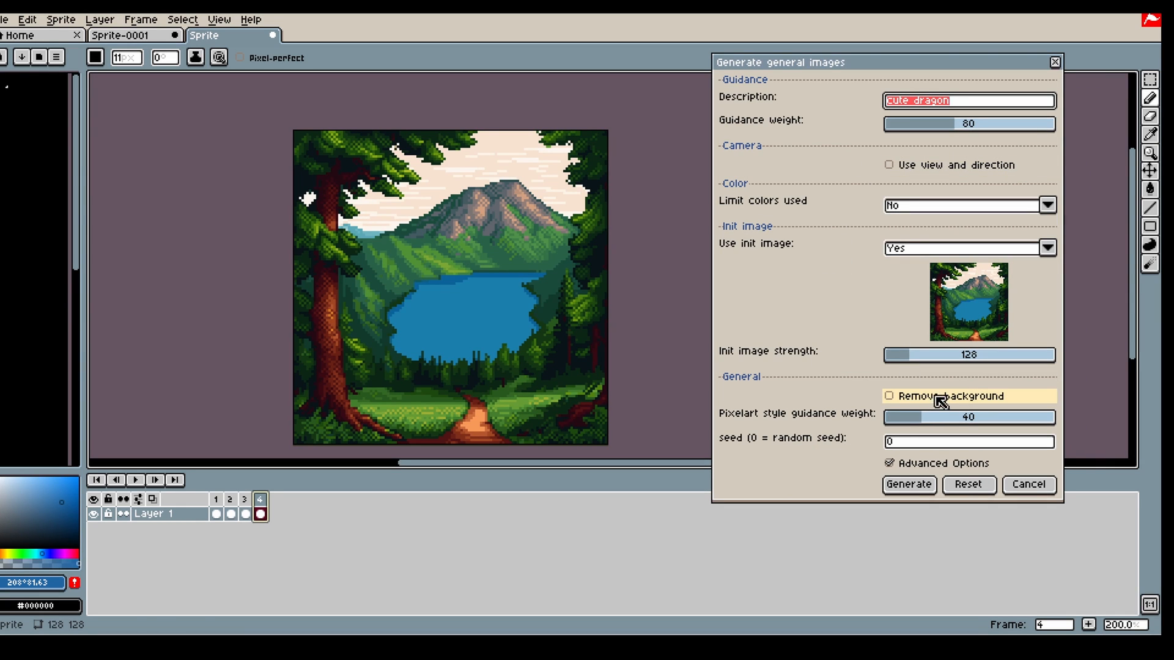
mouse_move(801, 294)
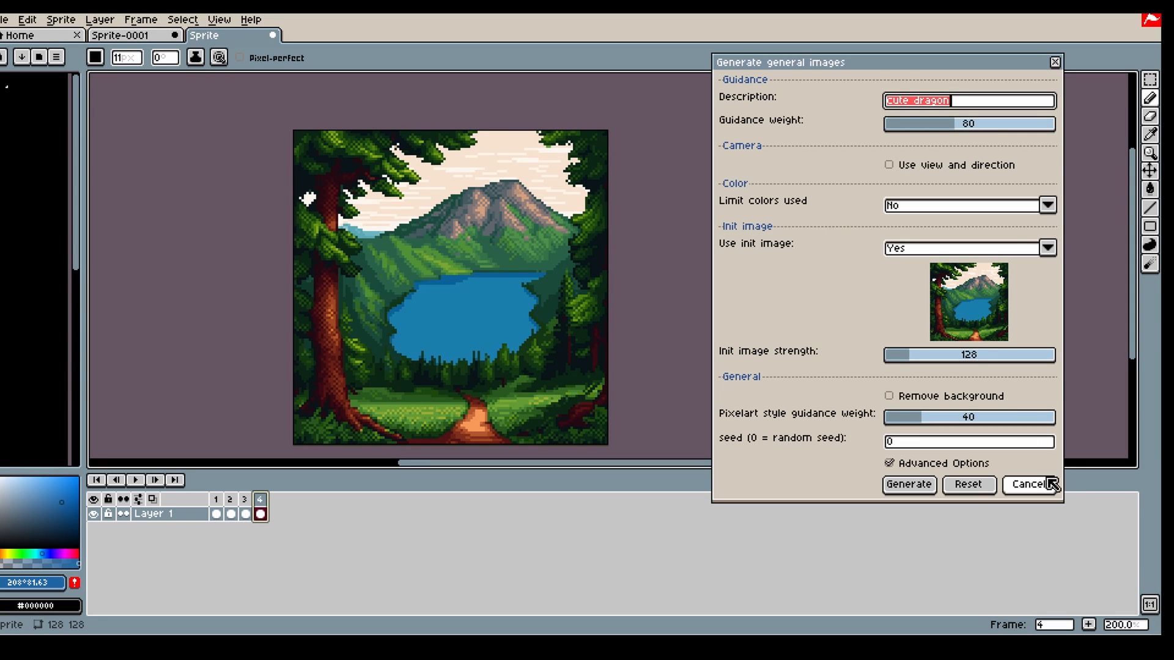
left_click(1028, 484)
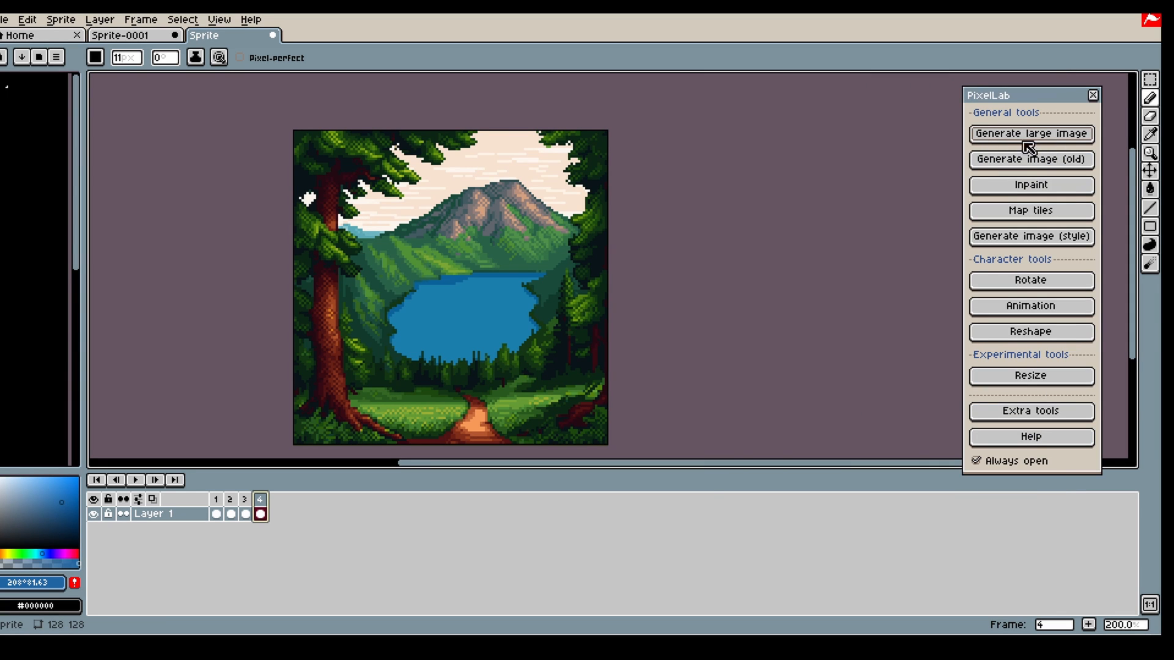
Step: Open, cancel, and reopen the Generate large image settings dialog
left_click(1030, 134)
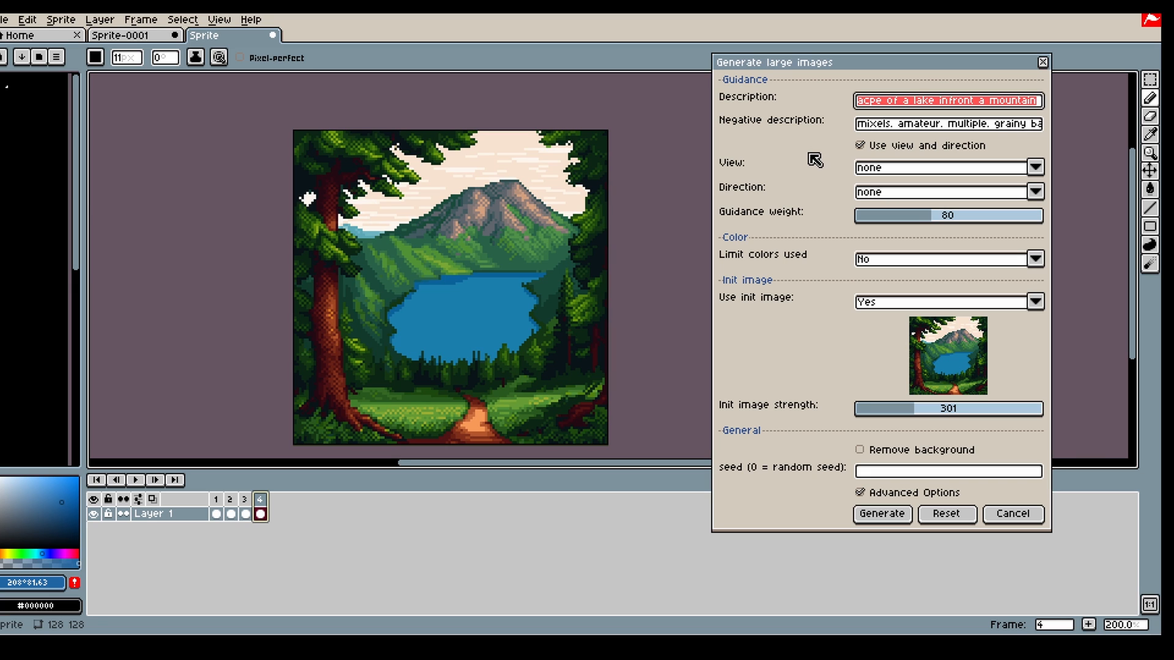
mouse_move(780, 173)
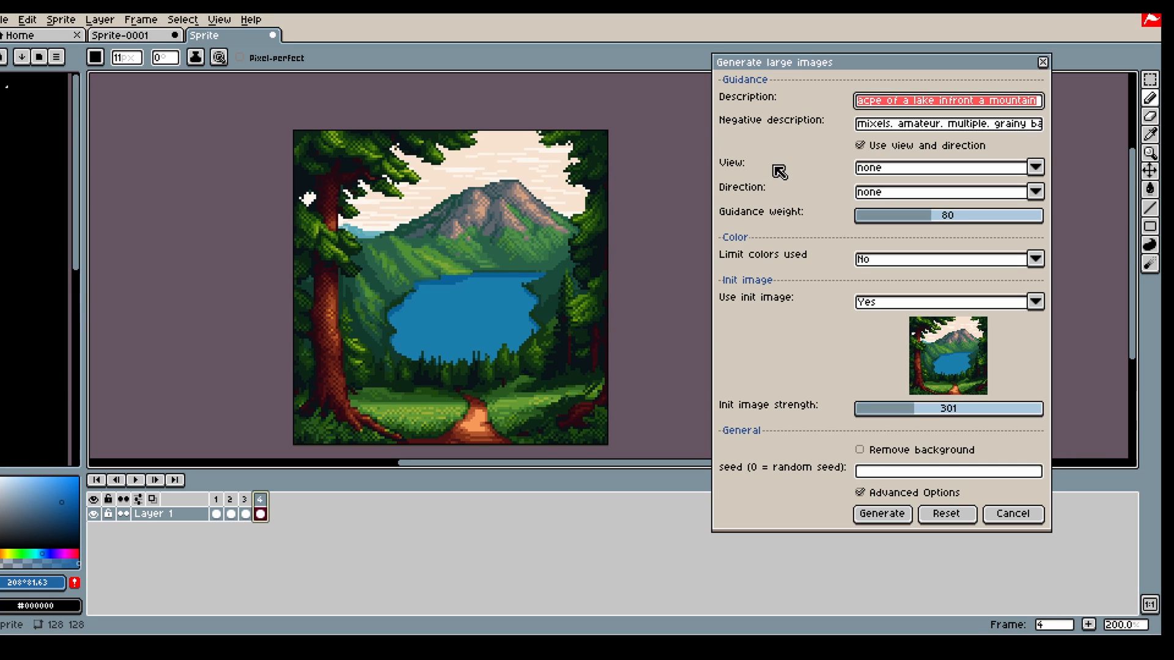
mouse_move(805, 103)
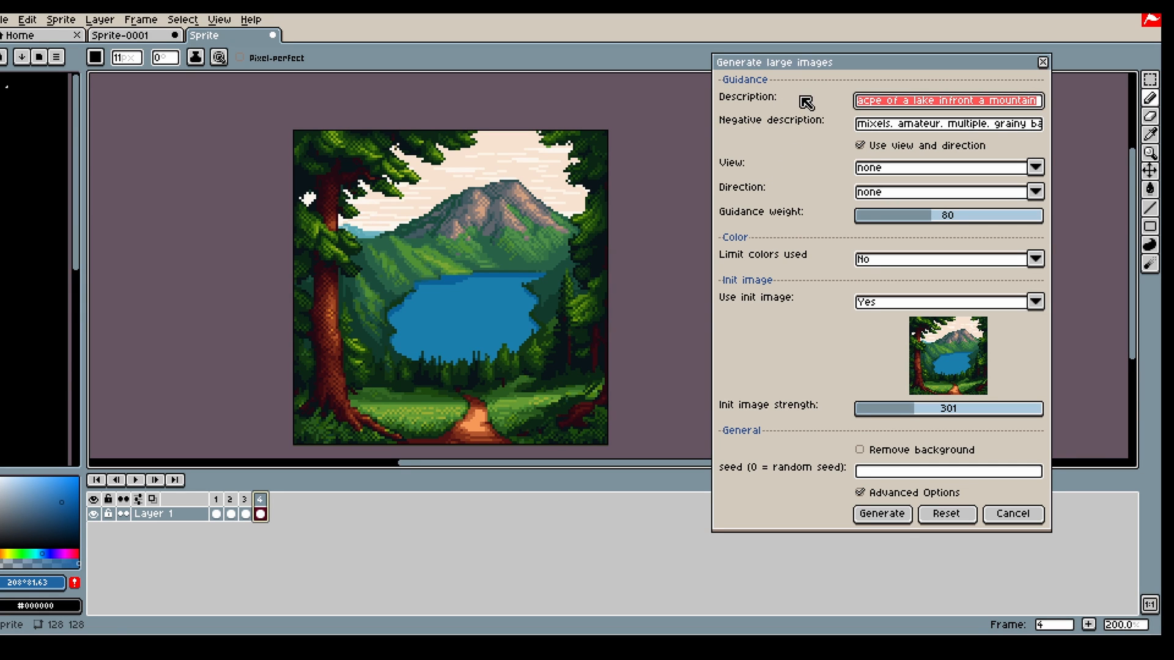
left_click(1011, 523)
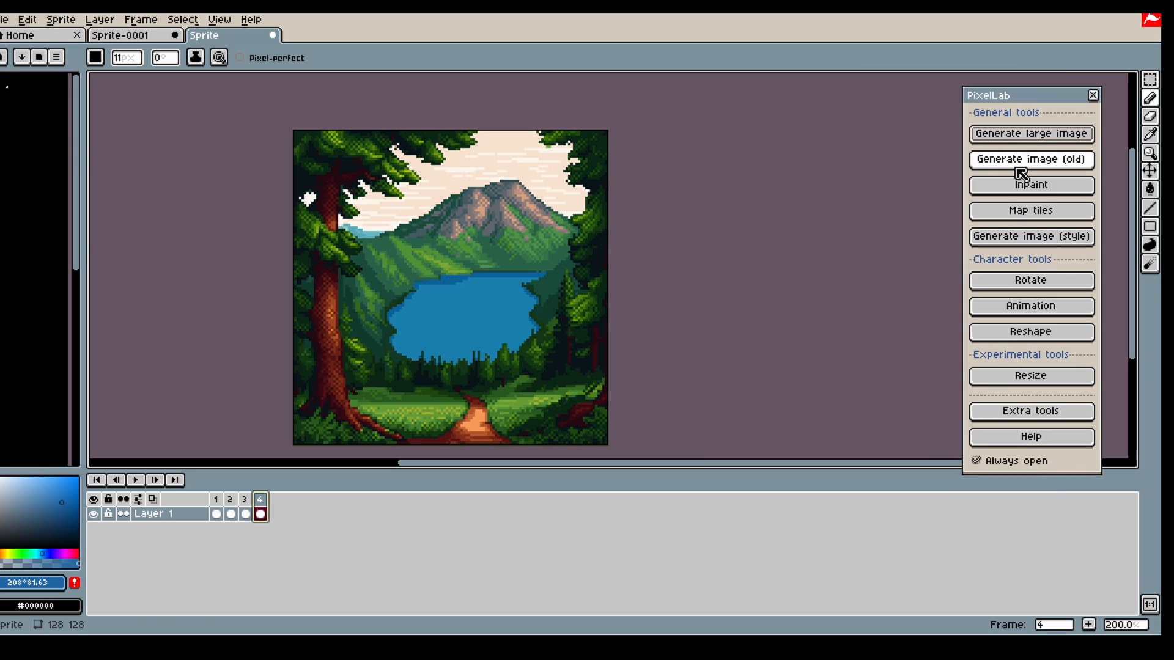
left_click(1031, 133)
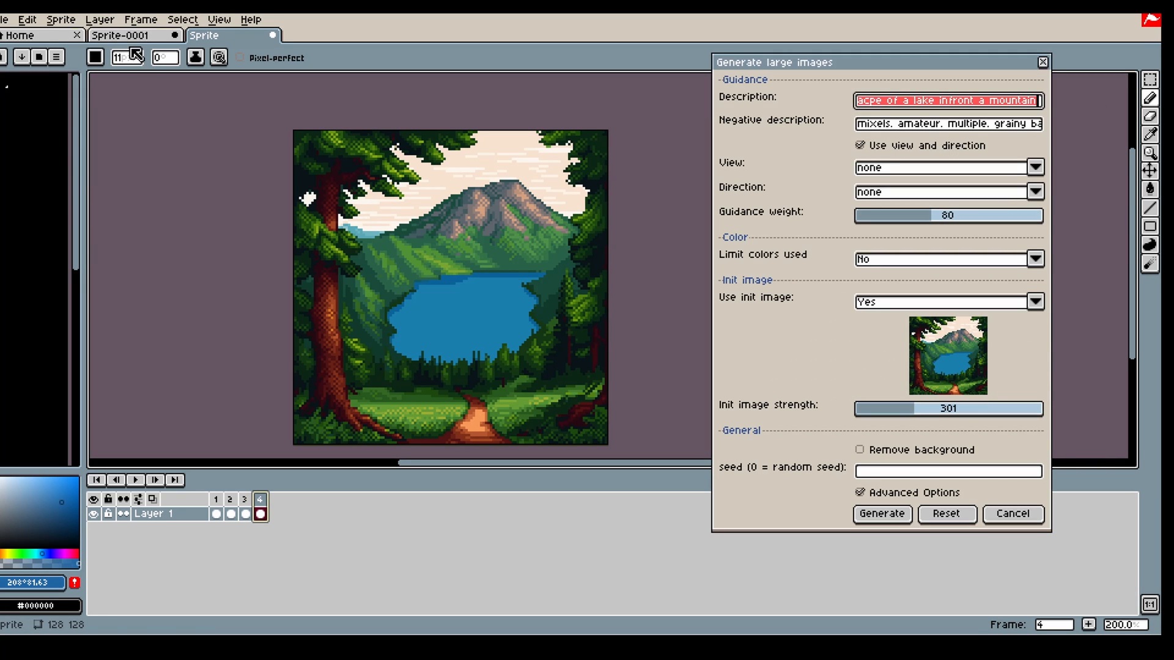